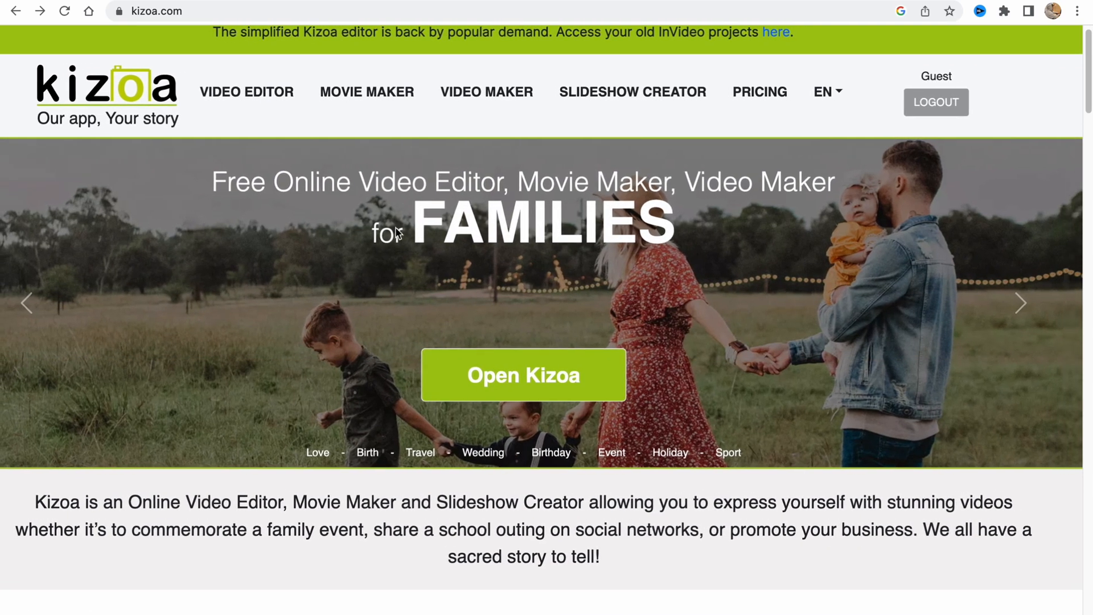
{"action": "mouse_move", "coordinate": [540, 348]}
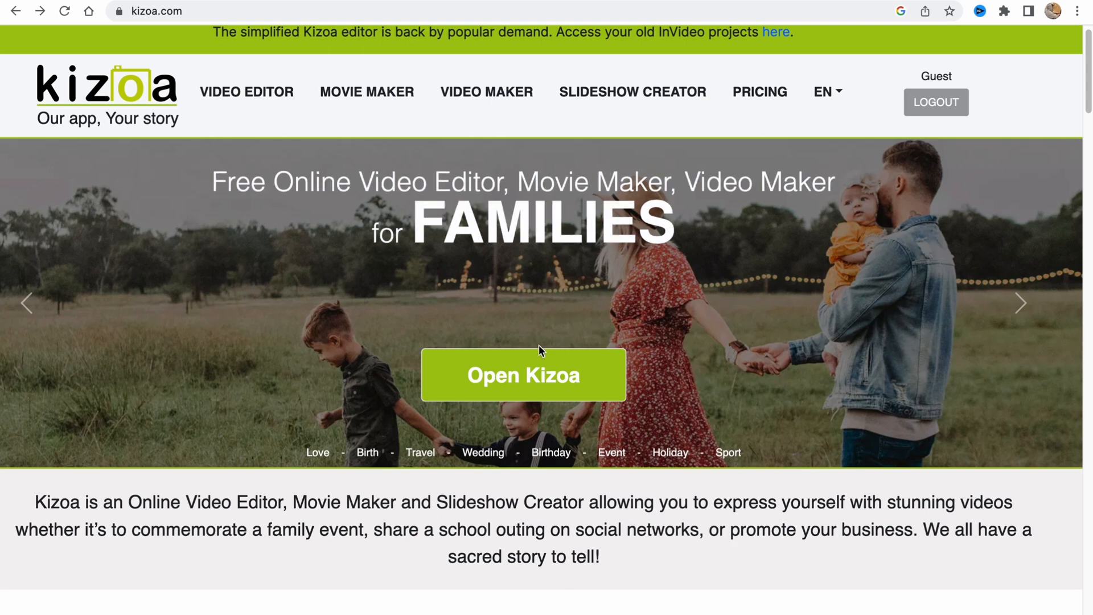
Start a new movie in the Movie Maker from the Education > School template and continue to media selection.
{"action": "scroll", "scroll_direction": "down", "scroll_amount": 3}
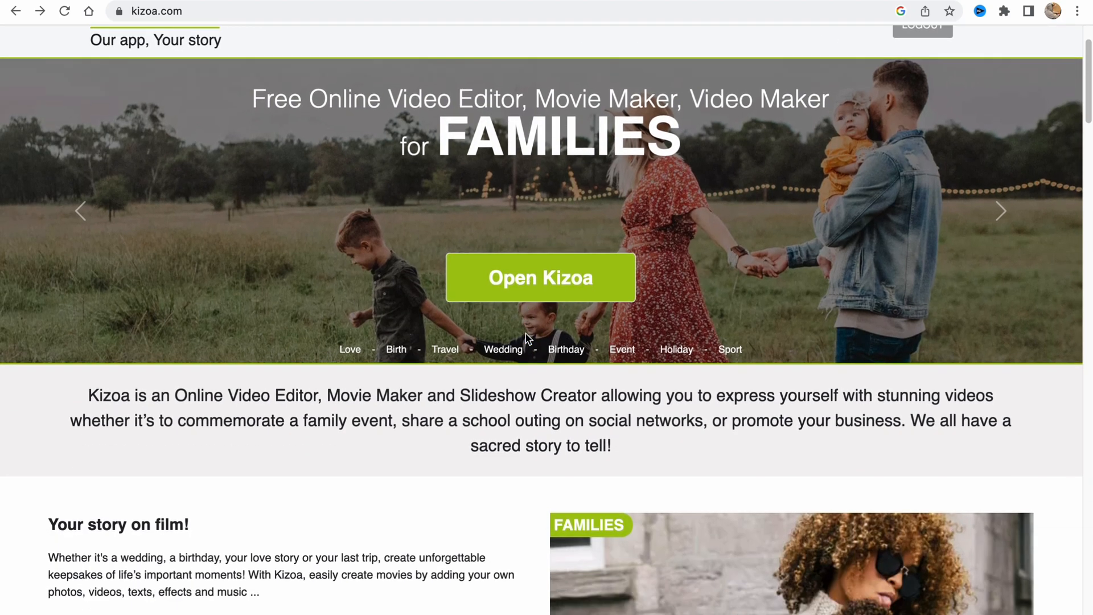
{"action": "scroll", "scroll_direction": "down", "scroll_amount": 3}
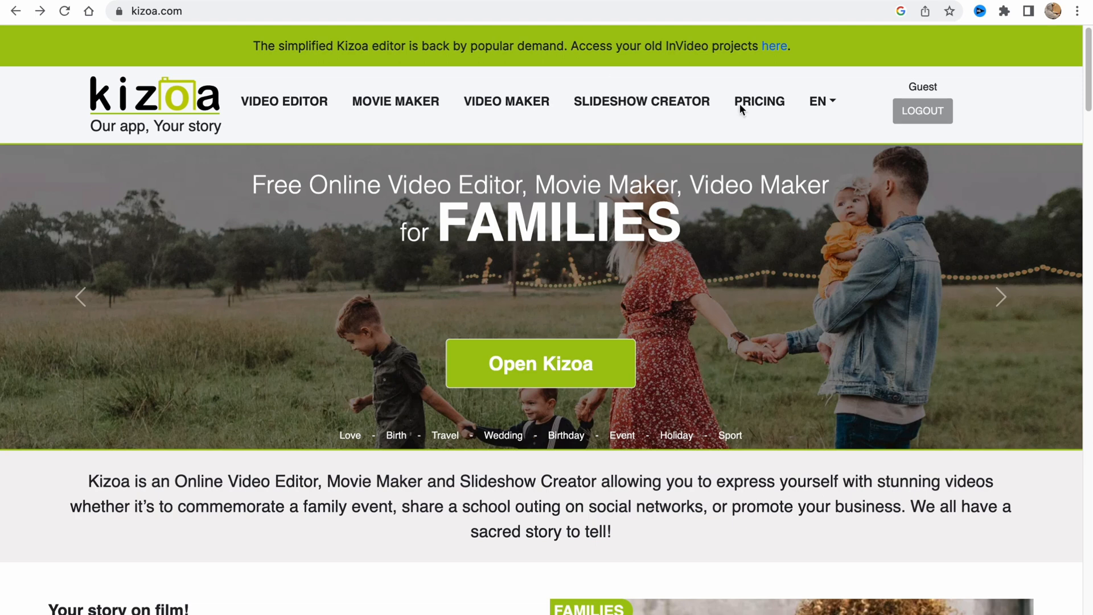
{"action": "mouse_move", "coordinate": [956, 79]}
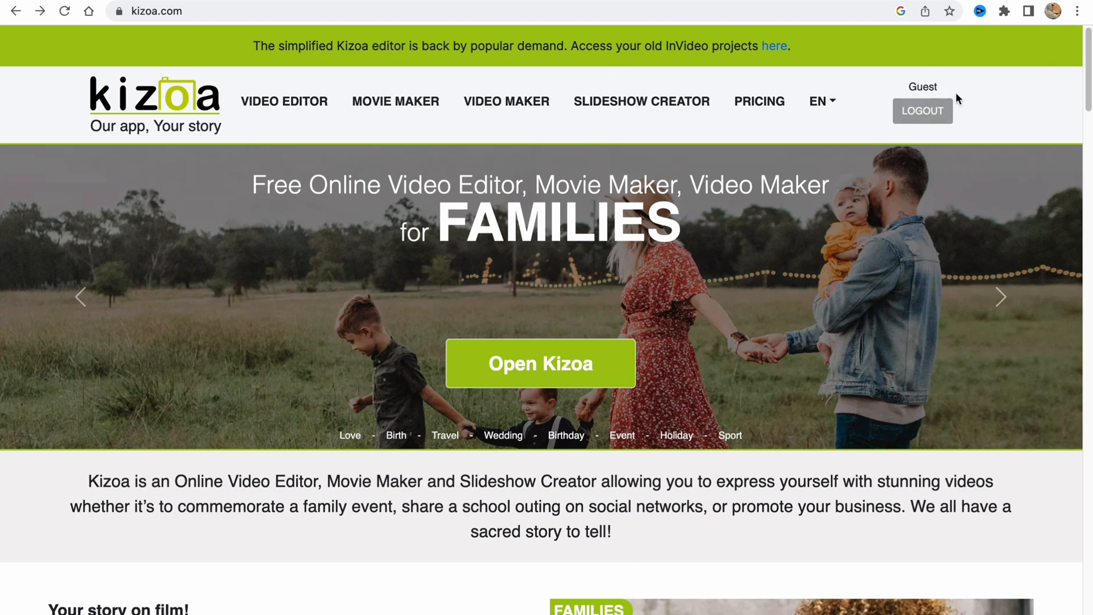
{"action": "mouse_move", "coordinate": [943, 102]}
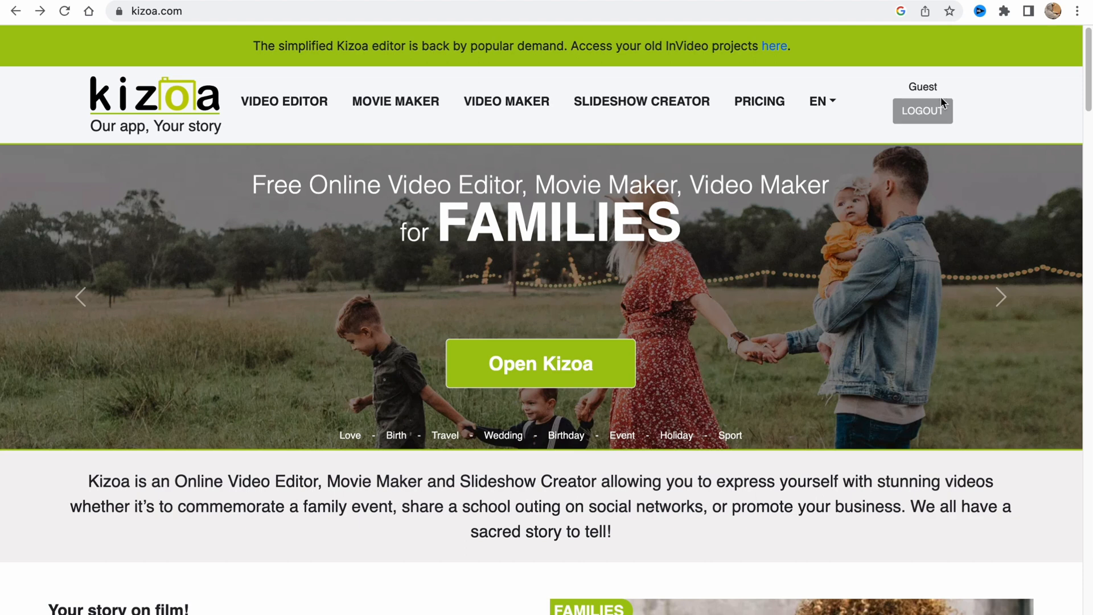
{"action": "mouse_move", "coordinate": [561, 344]}
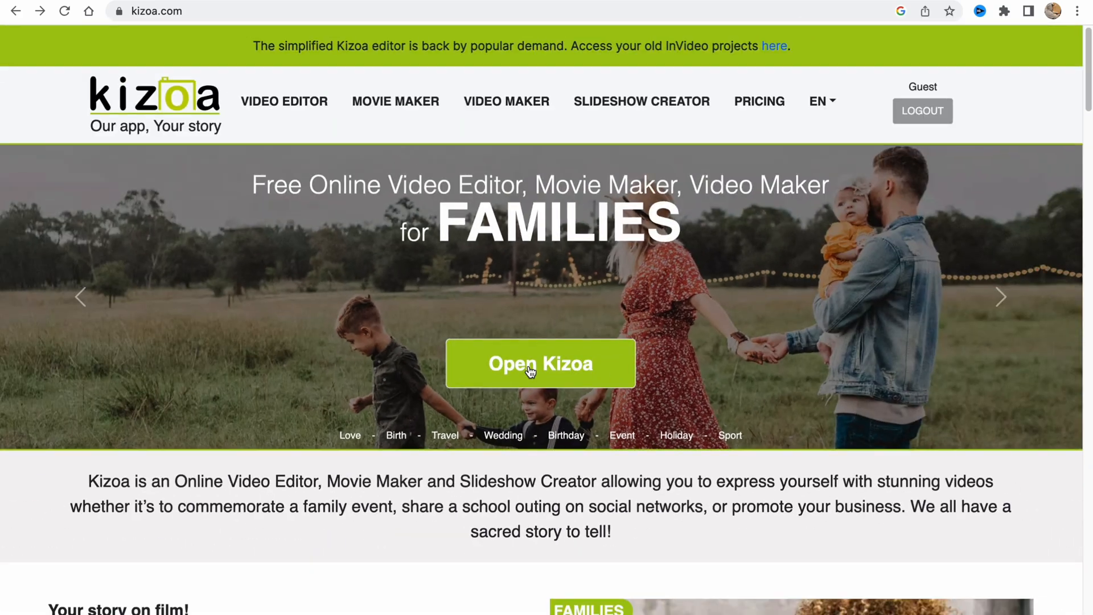
{"action": "left_click", "coordinate": [540, 364]}
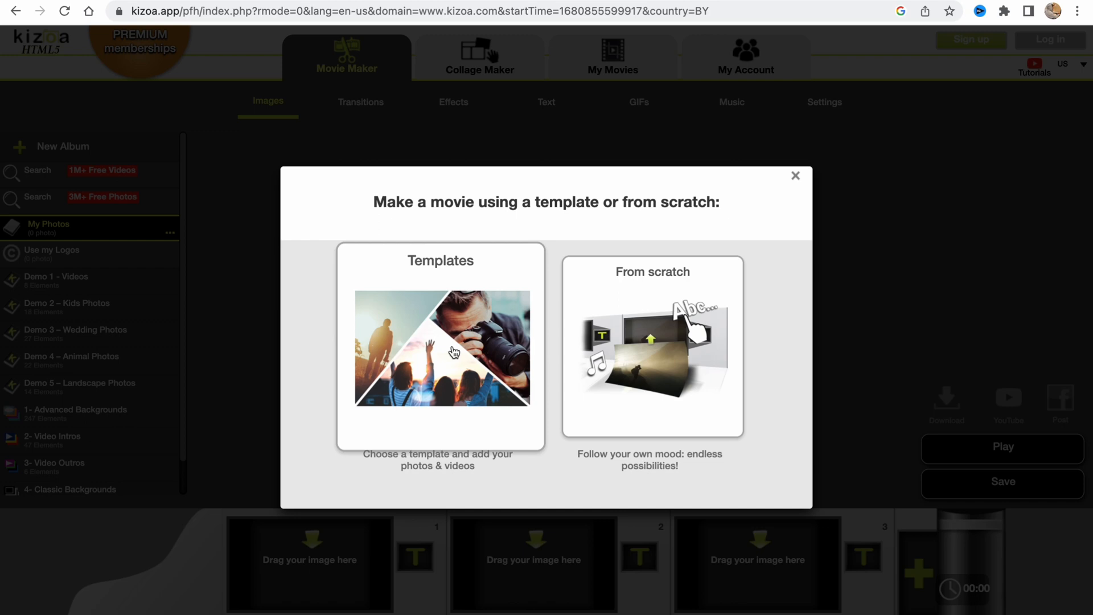
{"action": "left_click", "coordinate": [441, 346]}
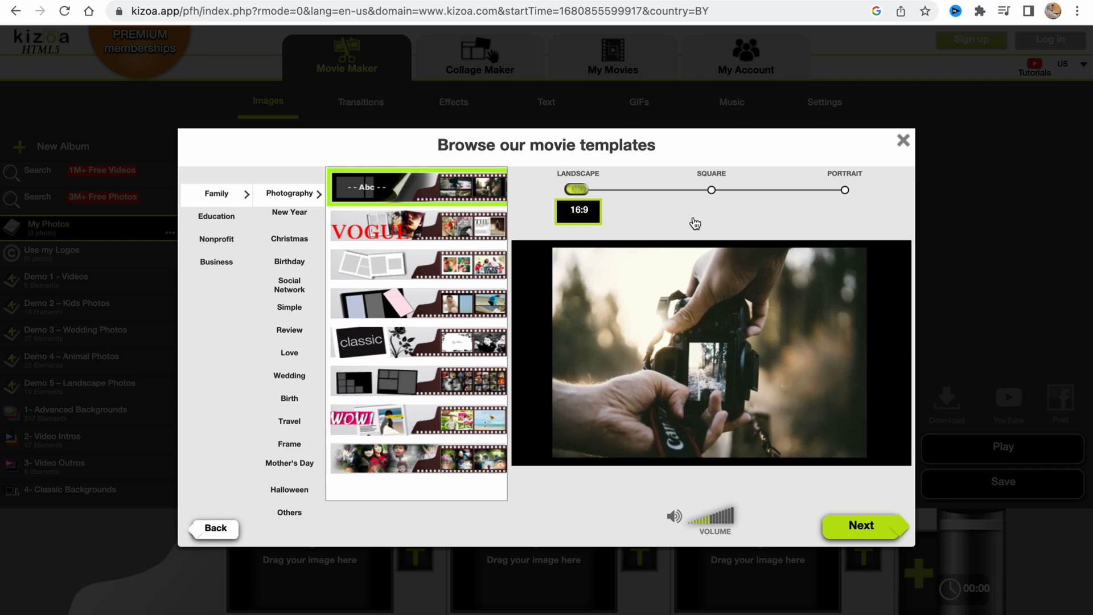
{"action": "left_click", "coordinate": [217, 216]}
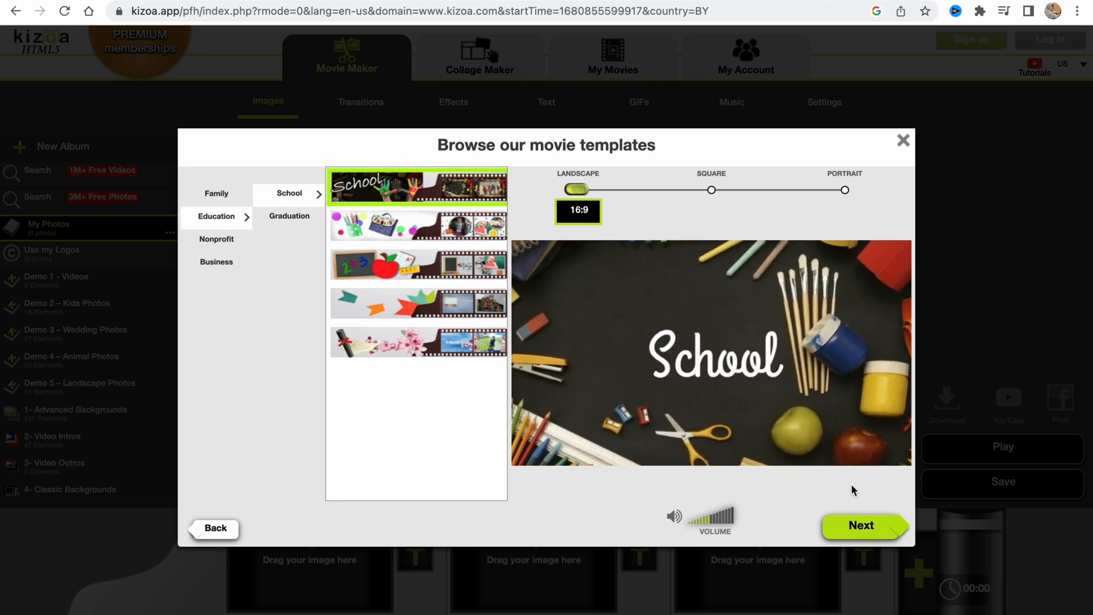
{"action": "left_click", "coordinate": [862, 525]}
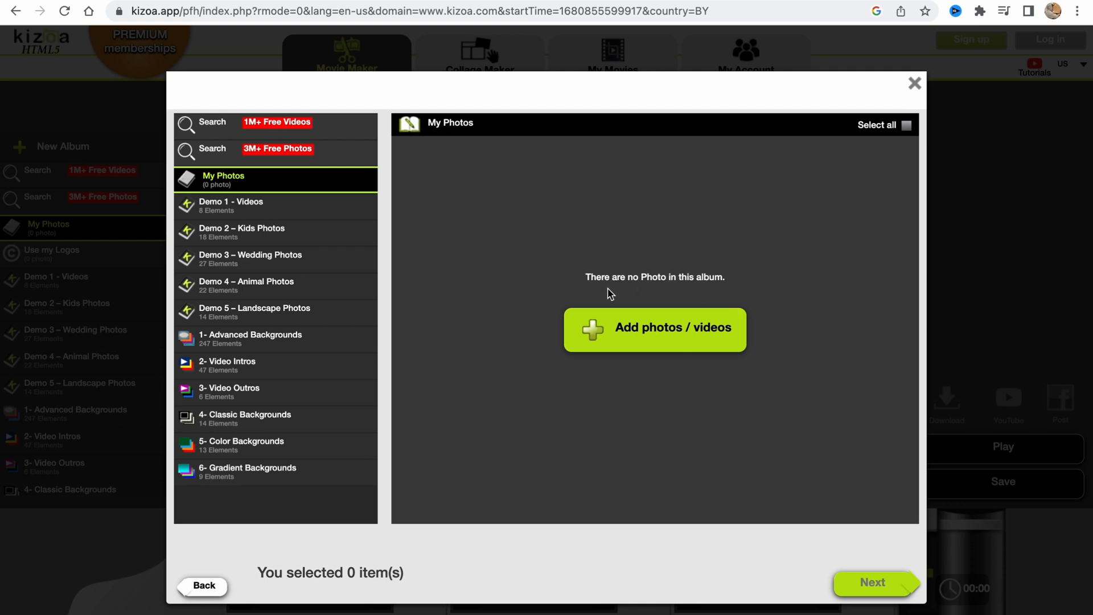
{"action": "mouse_move", "coordinate": [632, 338]}
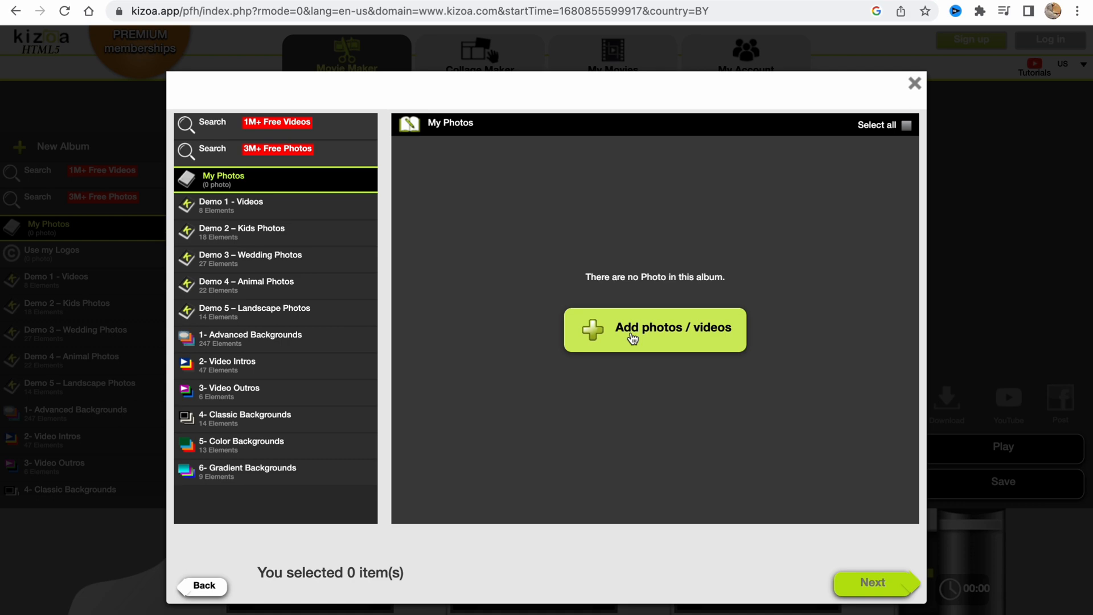
Upload the two nature mp4 videos and select both as the School template's media.
{"action": "left_click", "coordinate": [653, 329]}
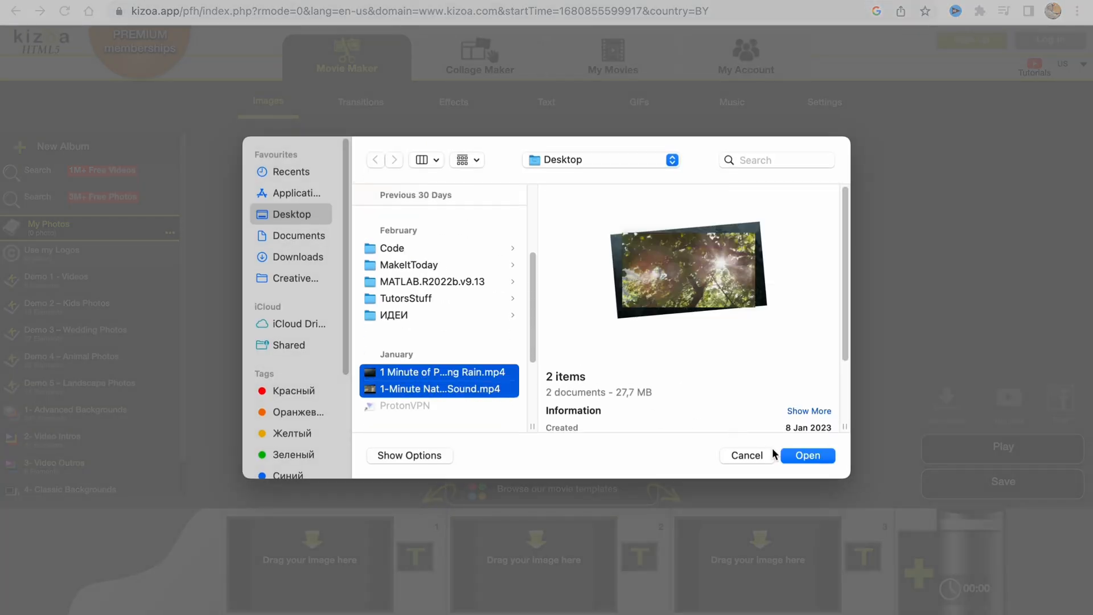
{"action": "left_click", "coordinate": [806, 455]}
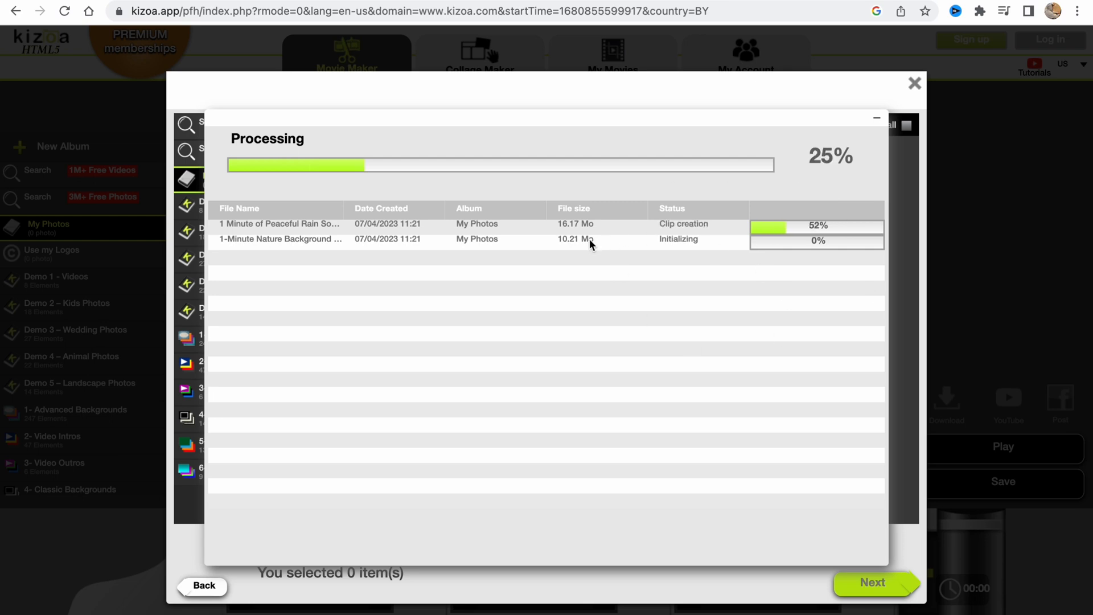
{"action": "mouse_move", "coordinate": [674, 292]}
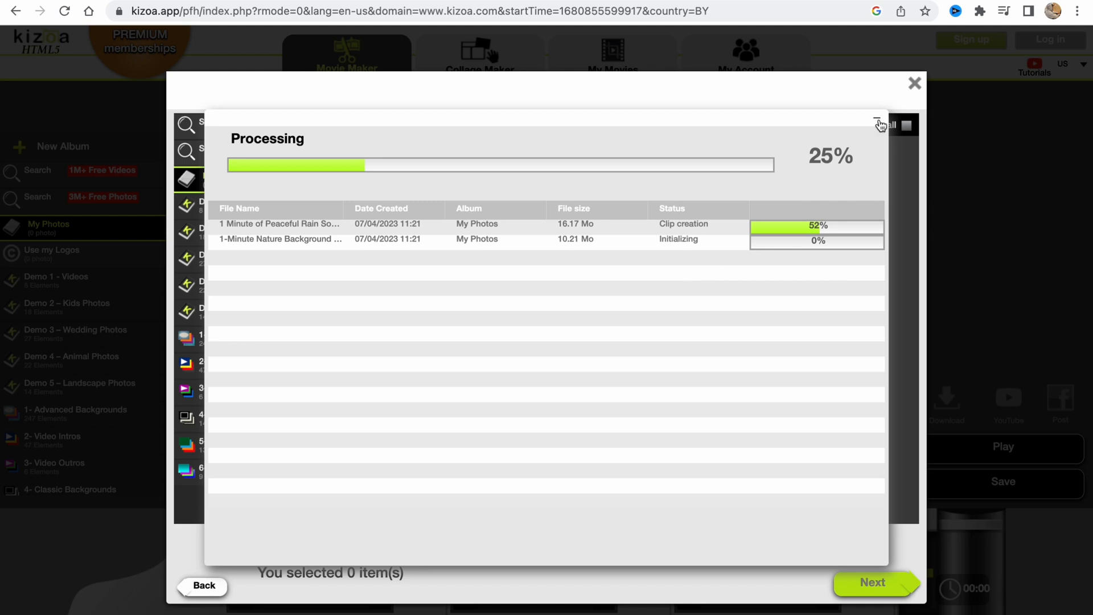
{"action": "left_click", "coordinate": [878, 124]}
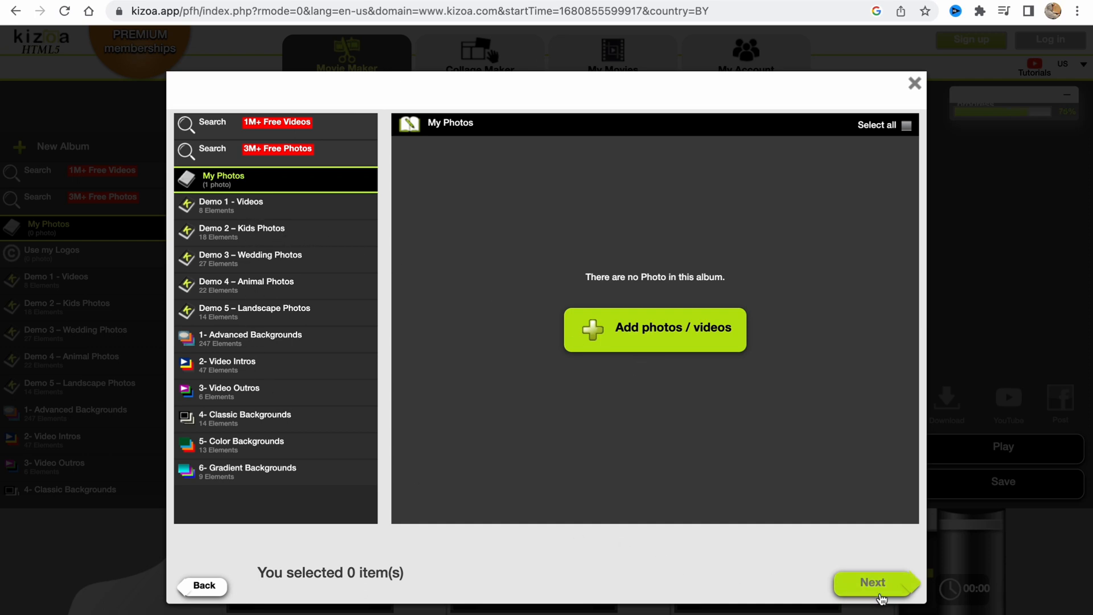
{"action": "mouse_move", "coordinate": [495, 429]}
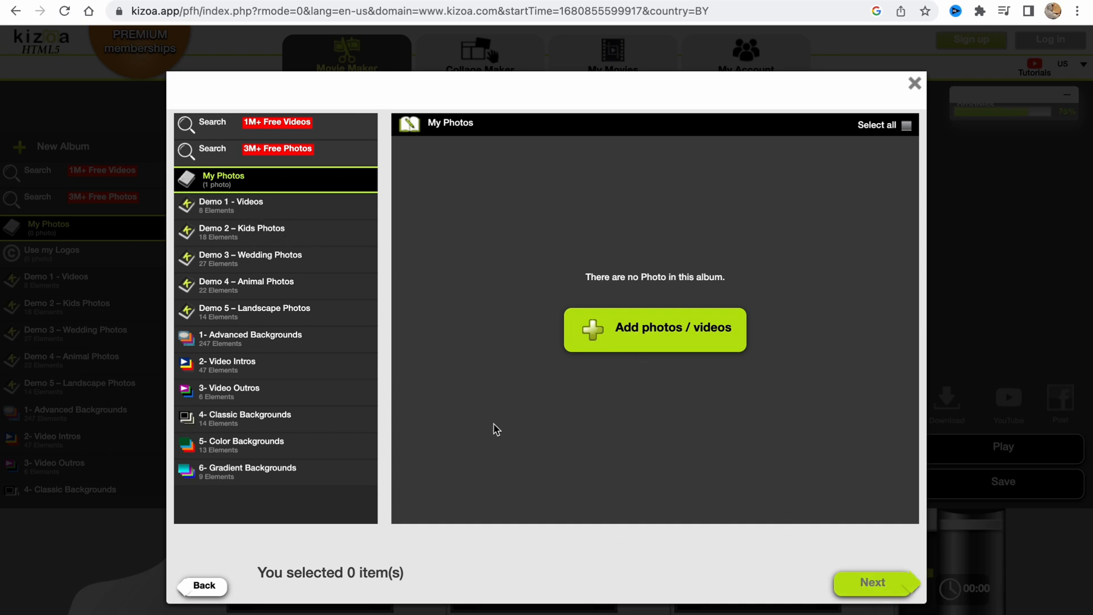
{"action": "mouse_move", "coordinate": [634, 131]}
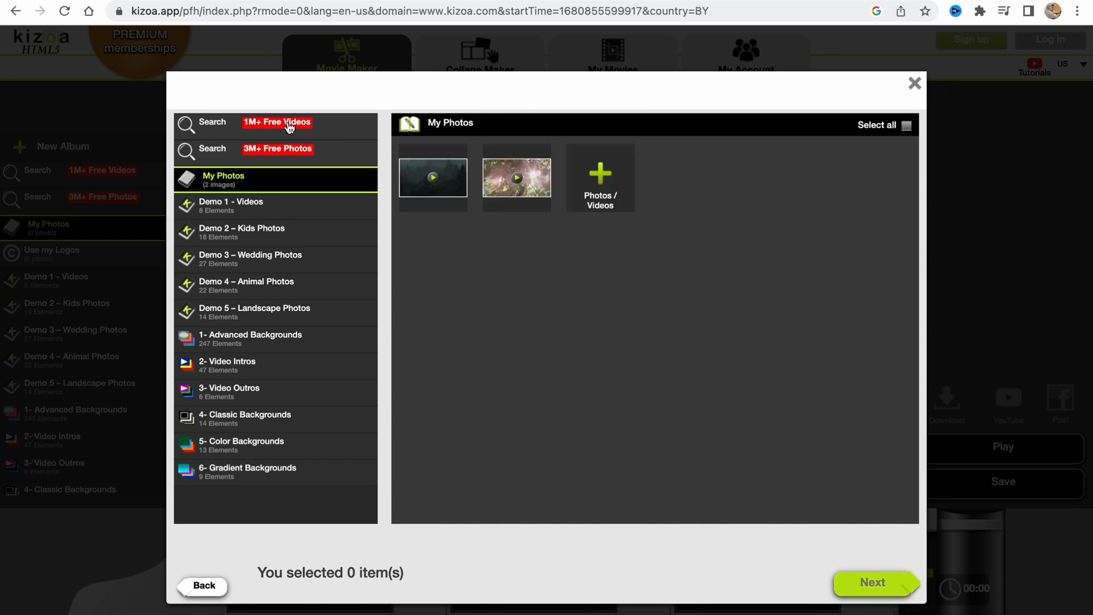
{"action": "mouse_move", "coordinate": [400, 225]}
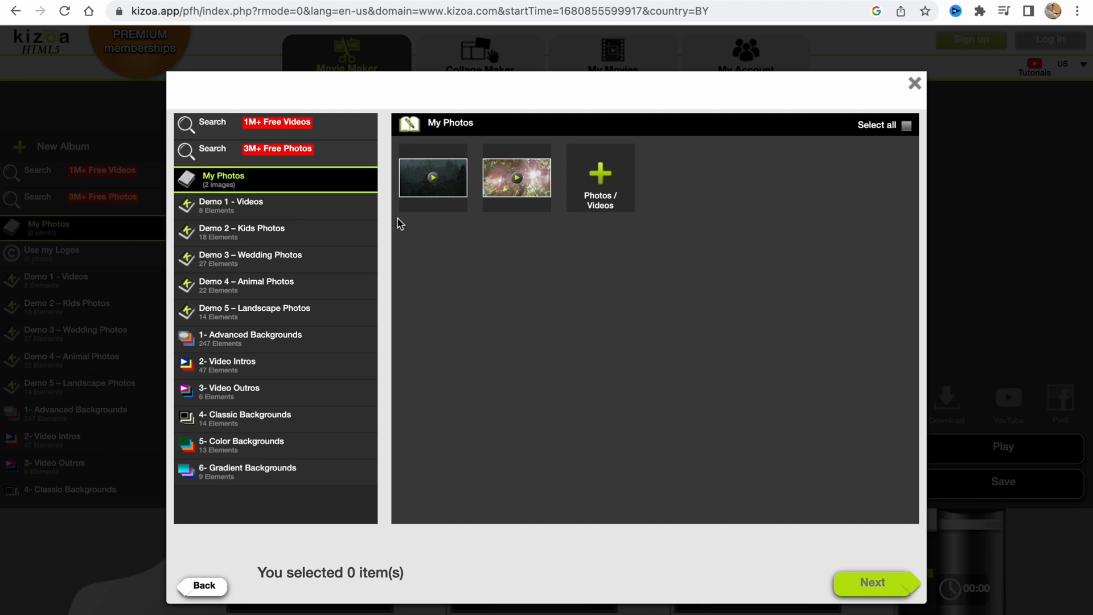
{"action": "mouse_move", "coordinate": [415, 361]}
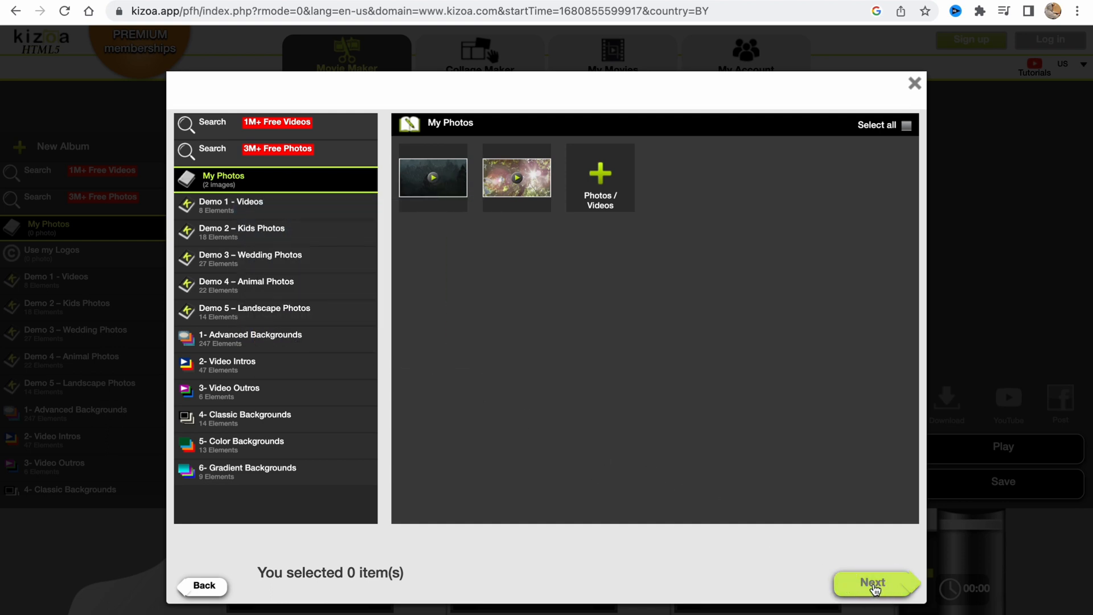
{"action": "left_click", "coordinate": [433, 176]}
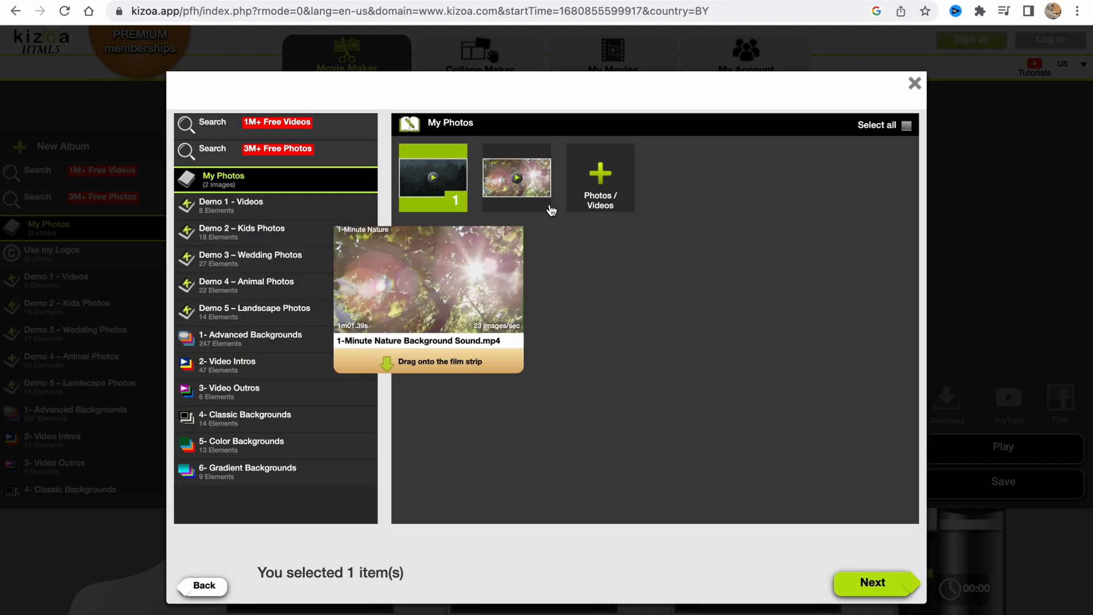
{"action": "left_click", "coordinate": [516, 177]}
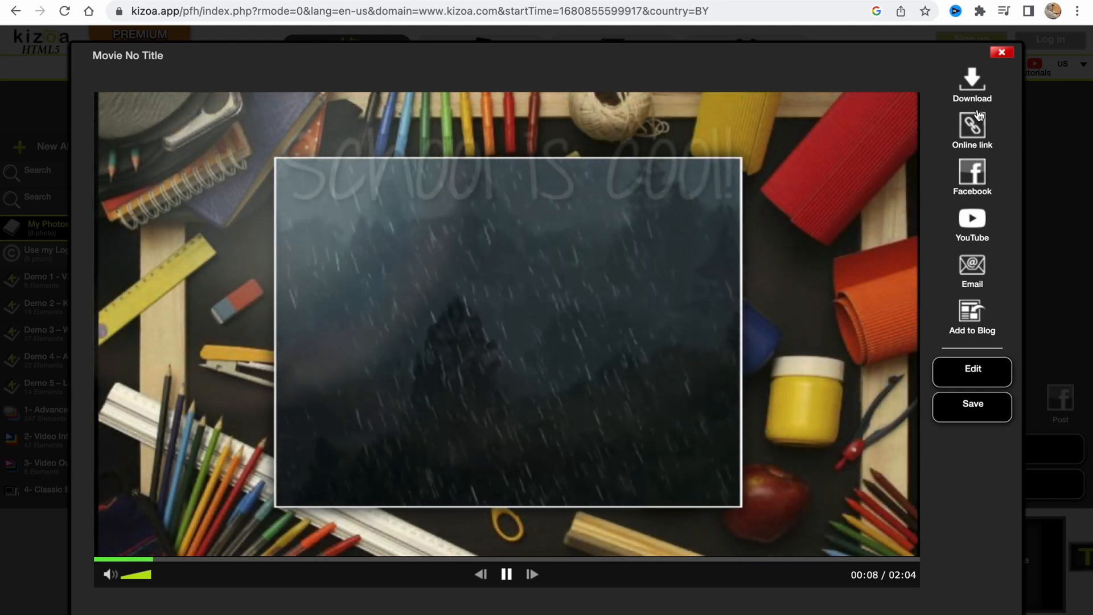
Close the preview player, look through the film-strip scenes and open the first scene's editor.
{"action": "left_click", "coordinate": [1001, 51]}
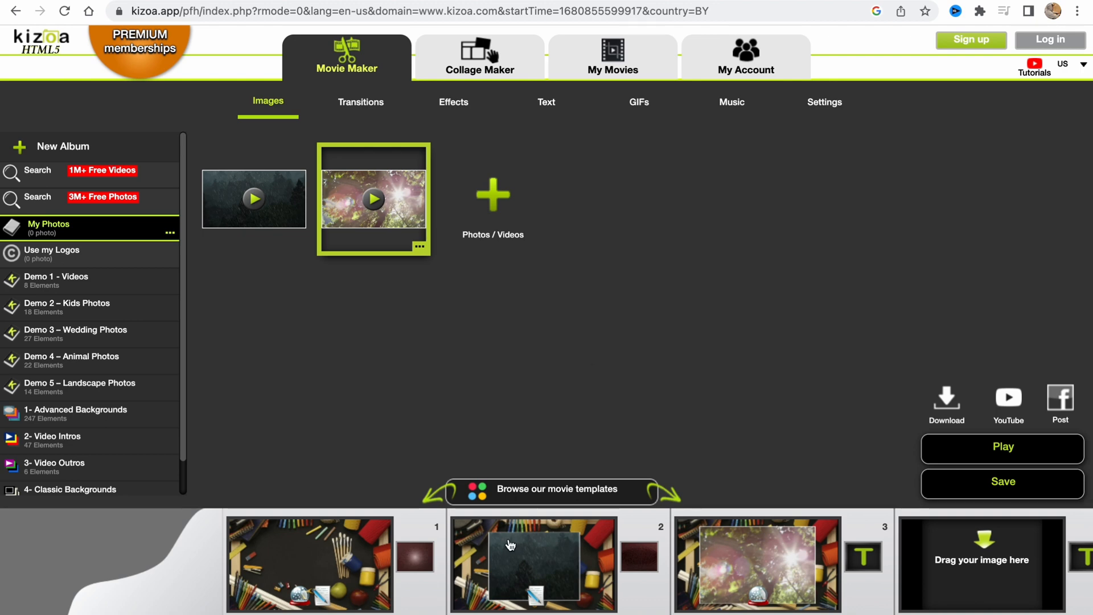
{"action": "left_click", "coordinate": [532, 564]}
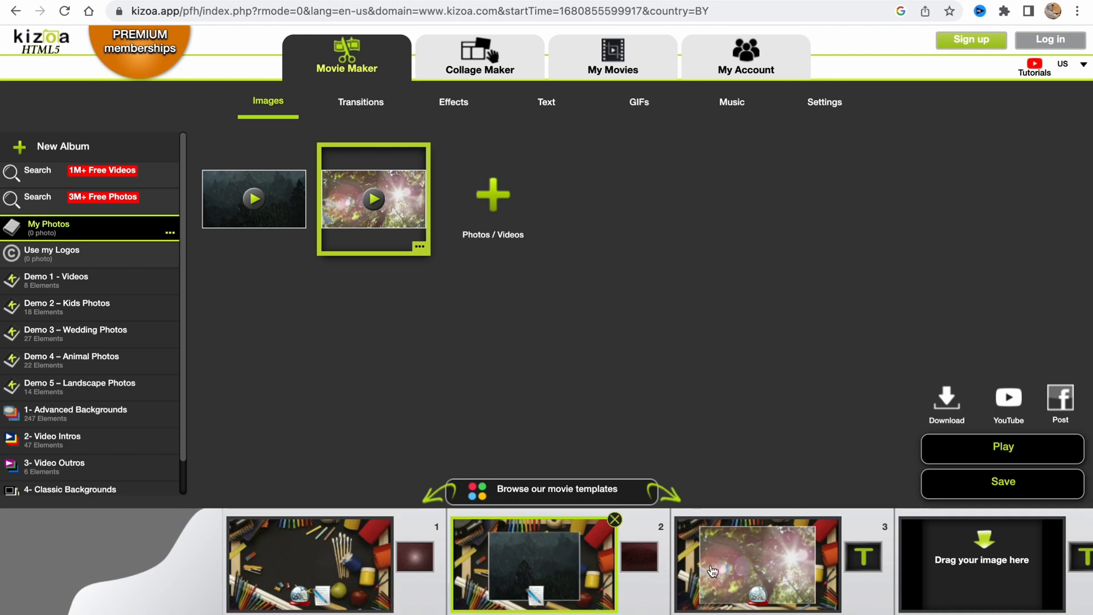
{"action": "left_click", "coordinate": [757, 564]}
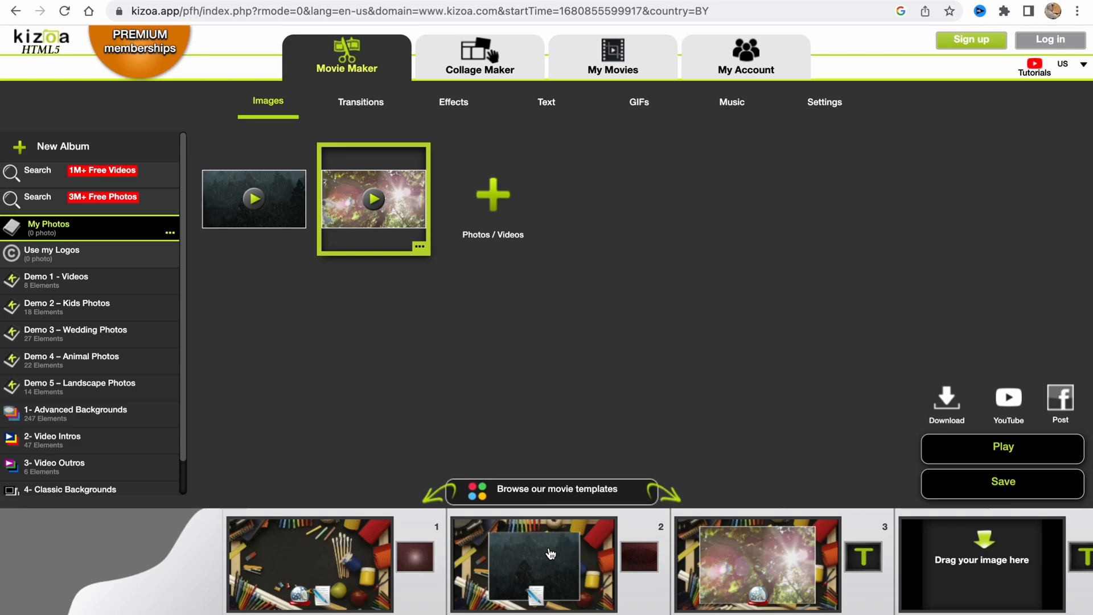
{"action": "left_click", "coordinate": [309, 564]}
{"action": "type", "text": "School"}
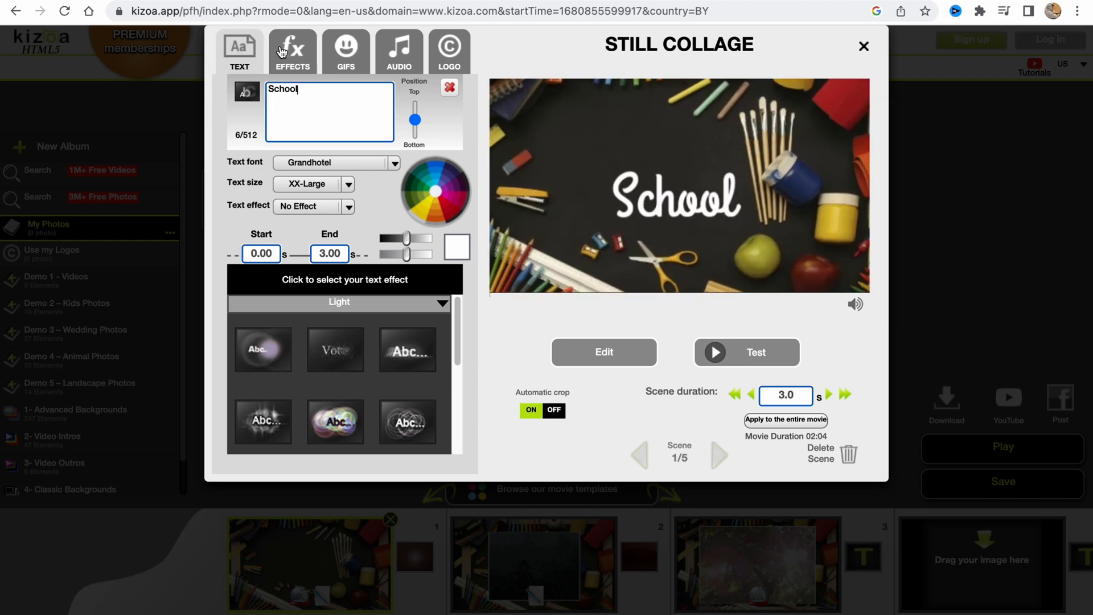
Retitle the first scene 'Hello' in Caviar font with a black stroke.
{"action": "left_click", "coordinate": [346, 51]}
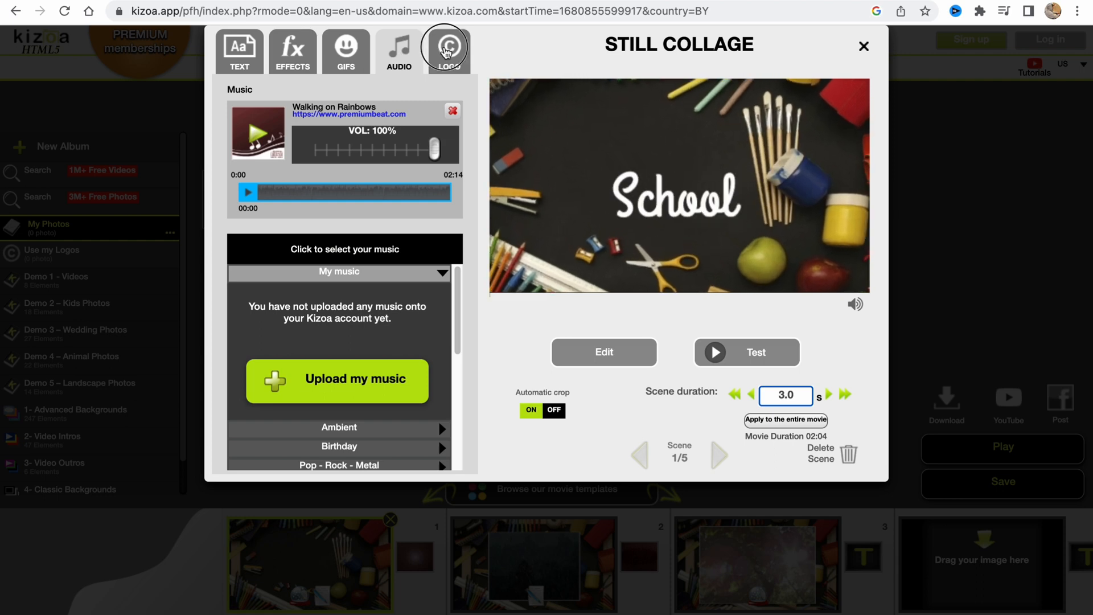
{"action": "left_click", "coordinate": [239, 50]}
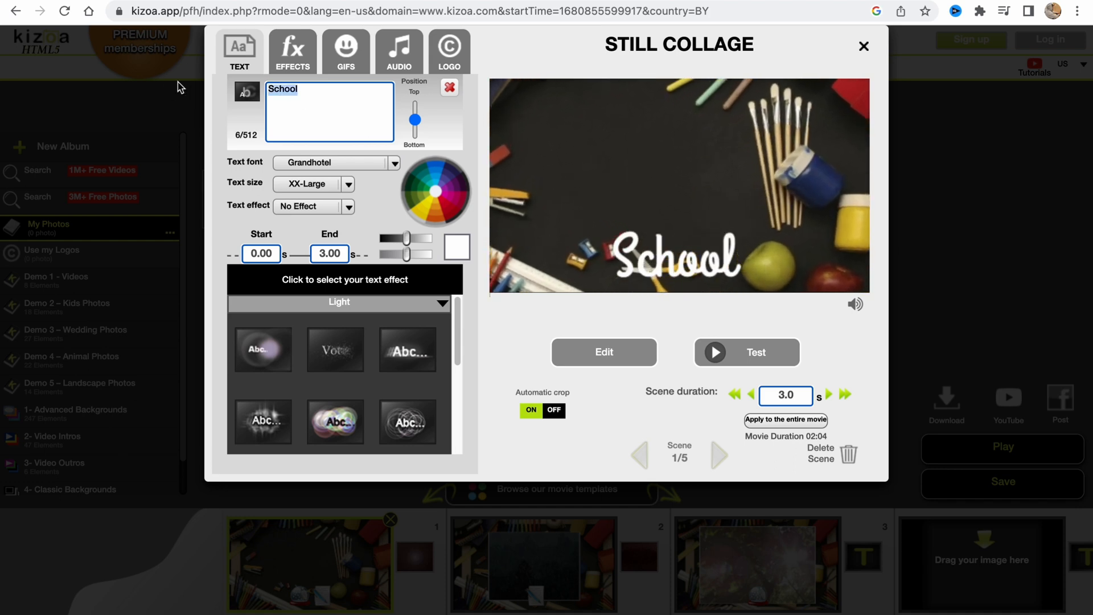
{"action": "type", "text": "H"}
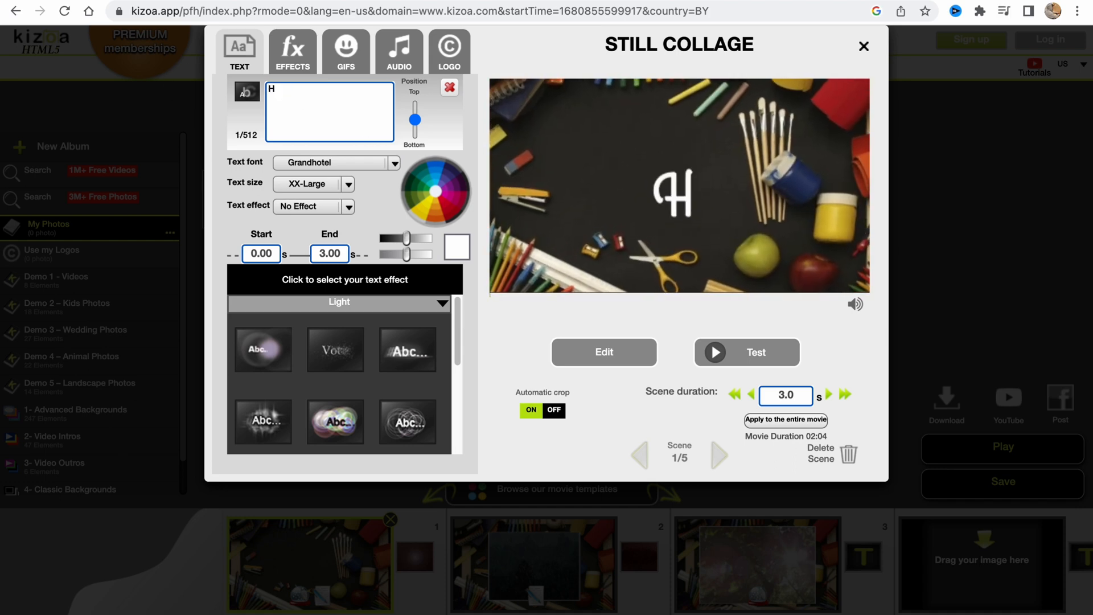
{"action": "type", "text": "ello"}
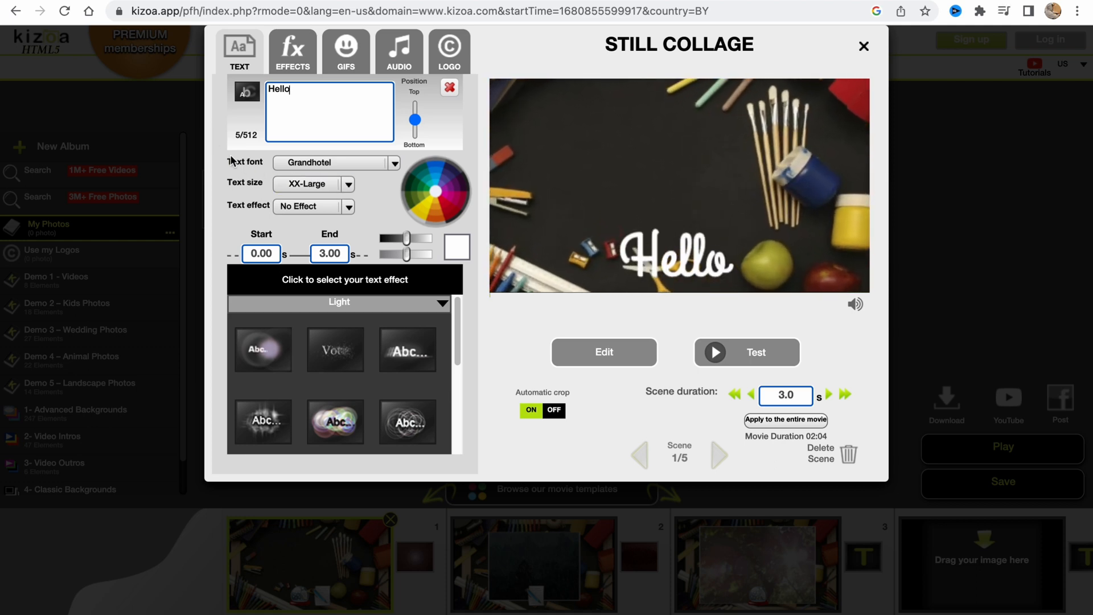
{"action": "left_click", "coordinate": [393, 163]}
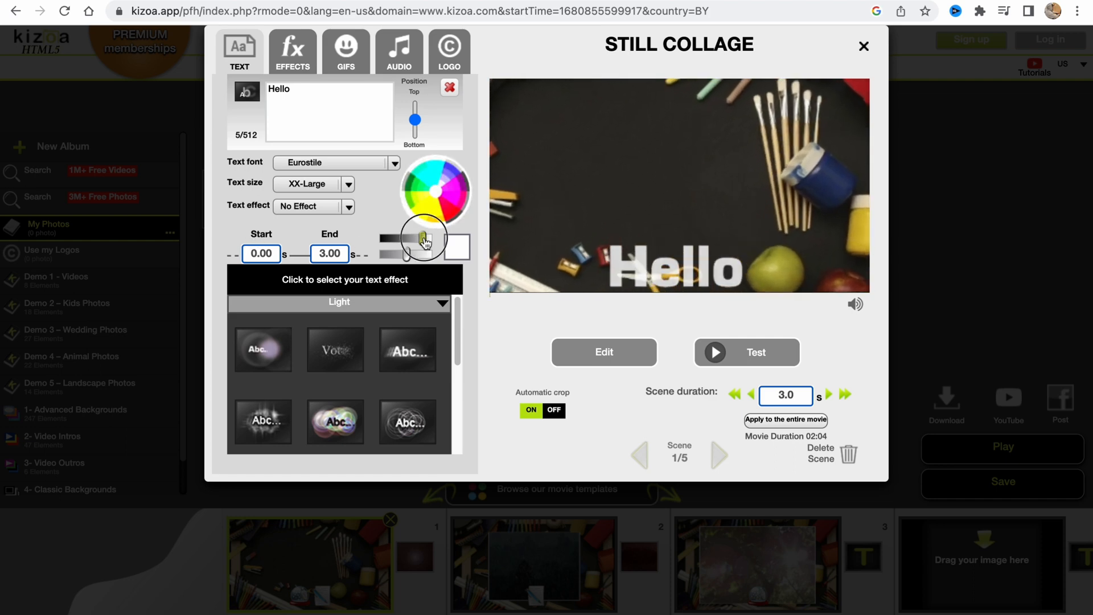
{"action": "left_click", "coordinate": [426, 240]}
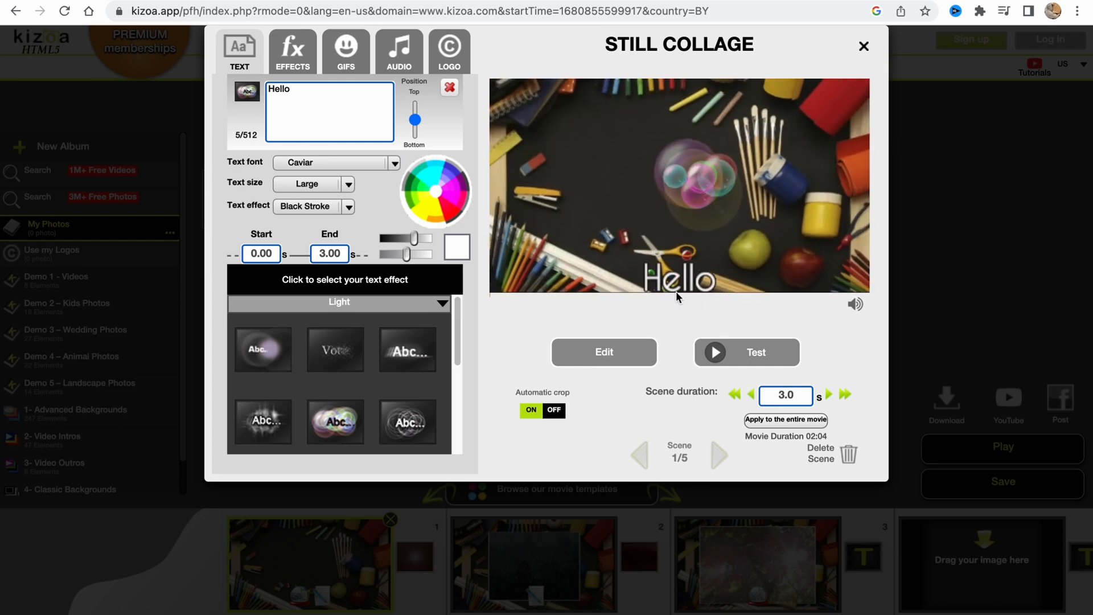
Test-preview the Hello scene, then close the player and the scene editor.
{"action": "left_click", "coordinate": [746, 352]}
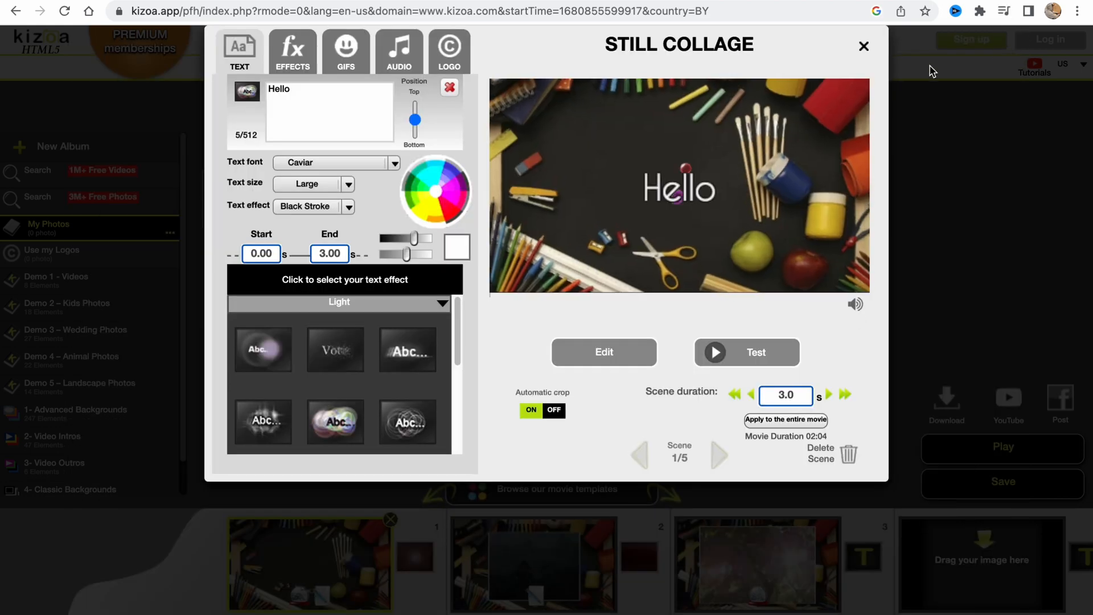
{"action": "left_click", "coordinate": [746, 352]}
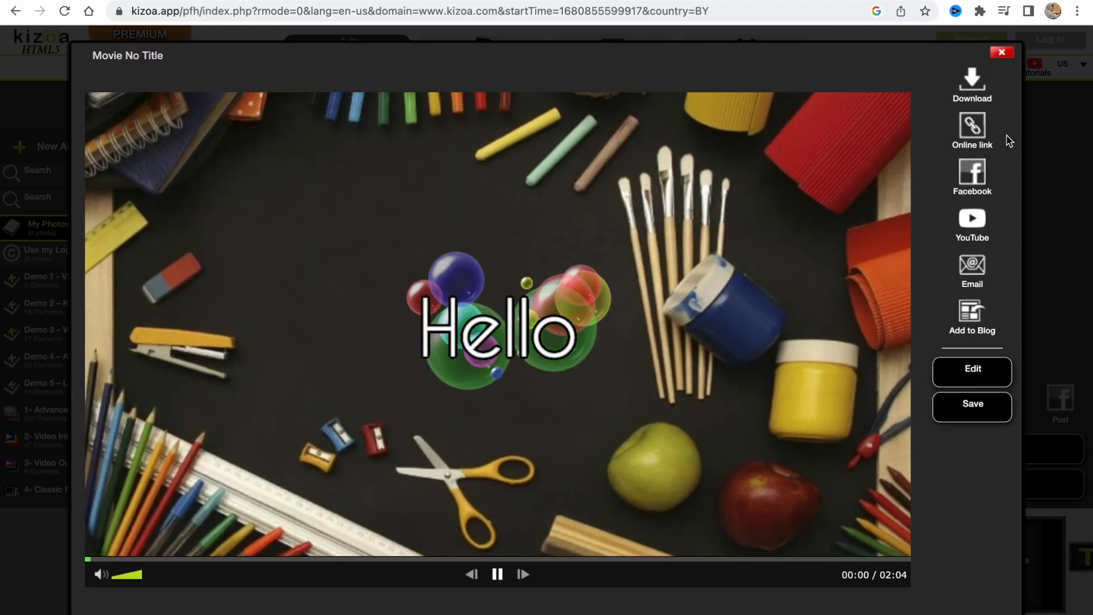
{"action": "left_click", "coordinate": [972, 369]}
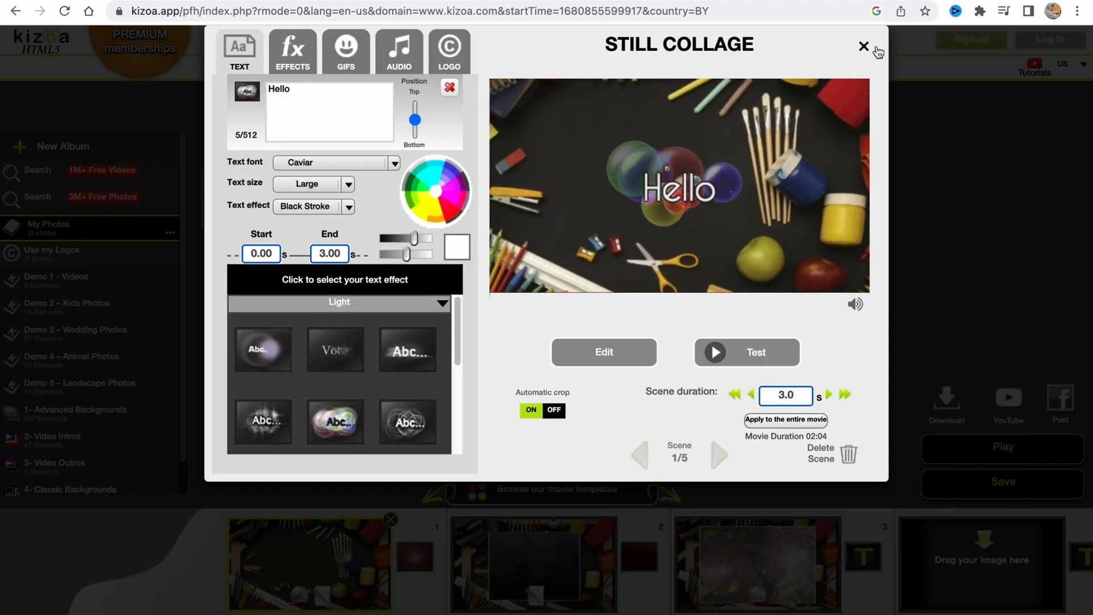
{"action": "left_click", "coordinate": [864, 45]}
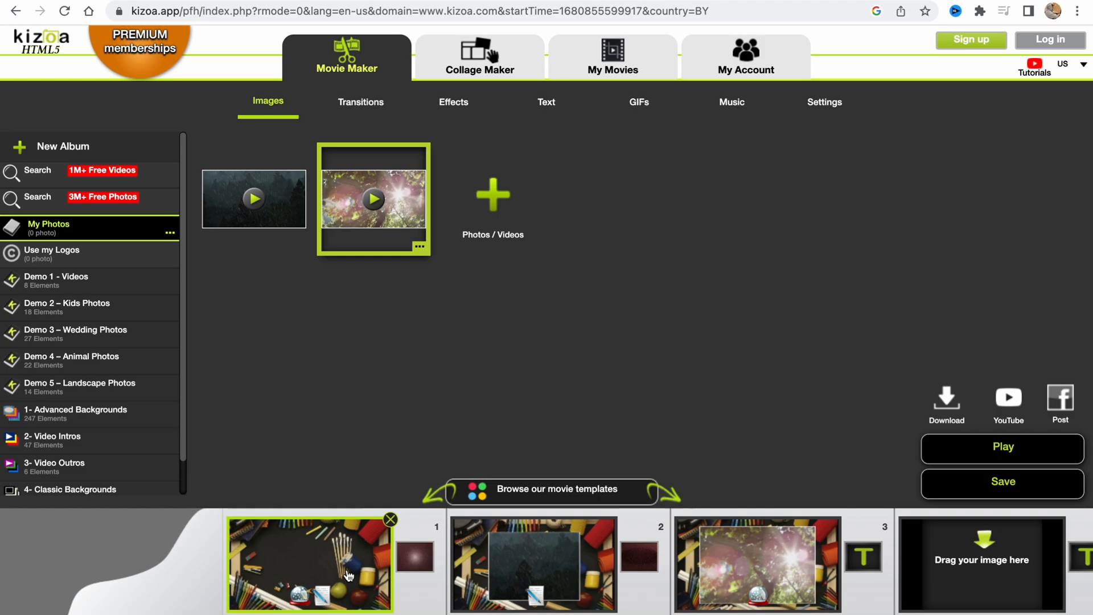
Open the second scene, the 'School is cool!' animated collage, for editing.
{"action": "left_click", "coordinate": [533, 564]}
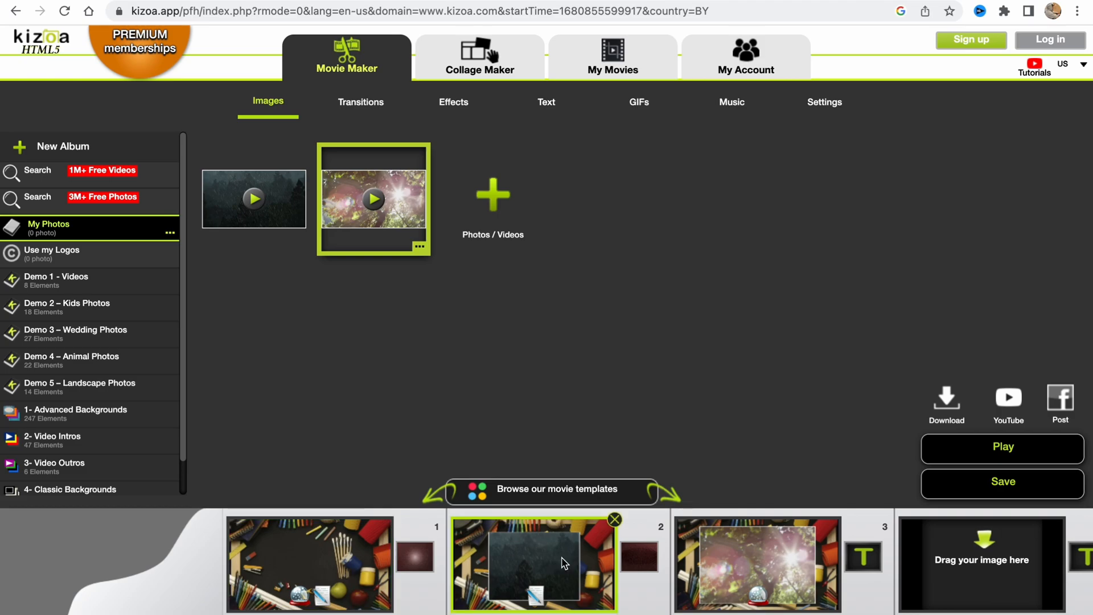
{"action": "double_click", "coordinate": [533, 563]}
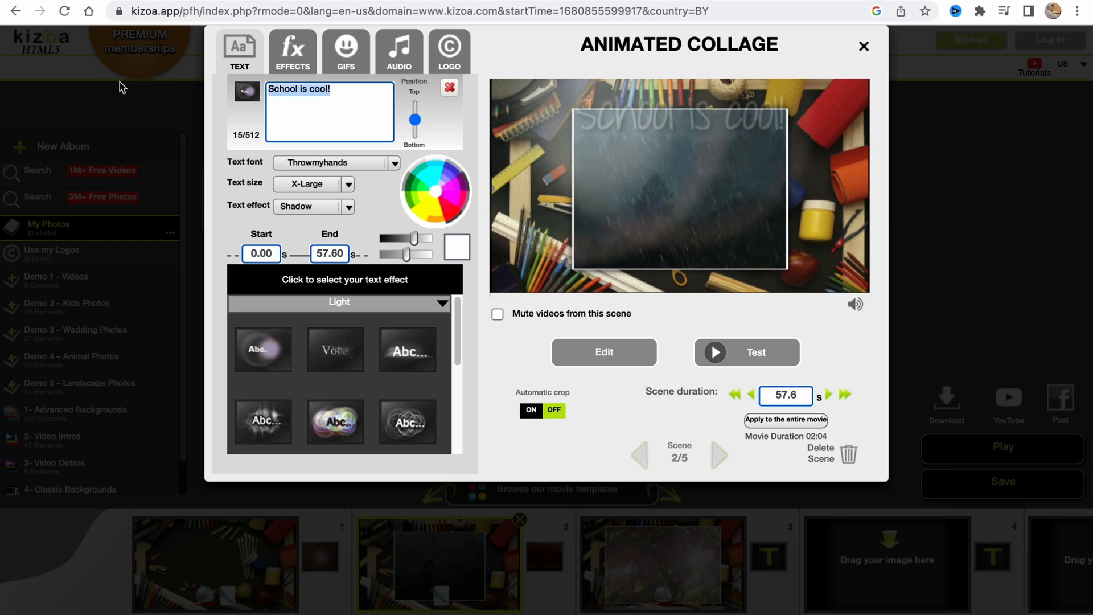
Retitle the collage 'Rain Nature' in Across font, Large size, with a black stroke effect, and close the editor.
{"action": "type", "text": "N"}
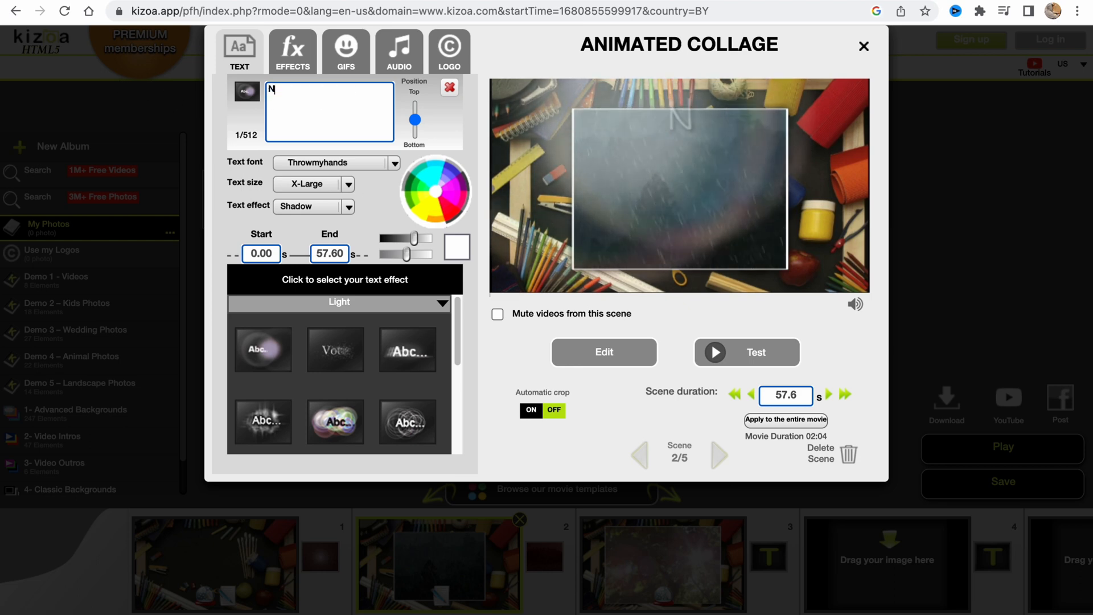
{"action": "type", "text": "ain Nature"}
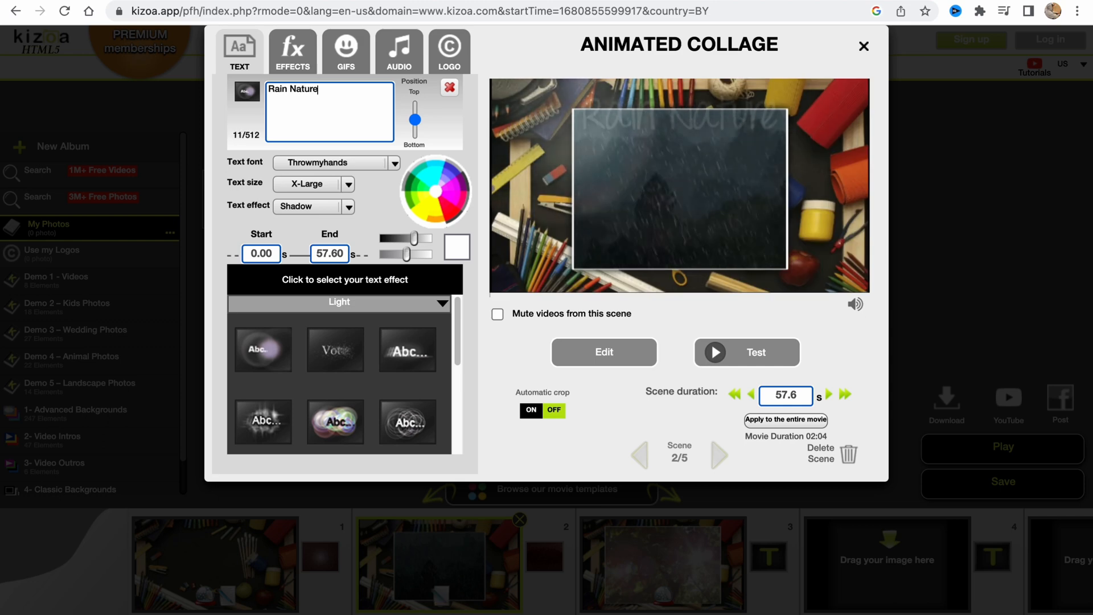
{"action": "left_click", "coordinate": [334, 163]}
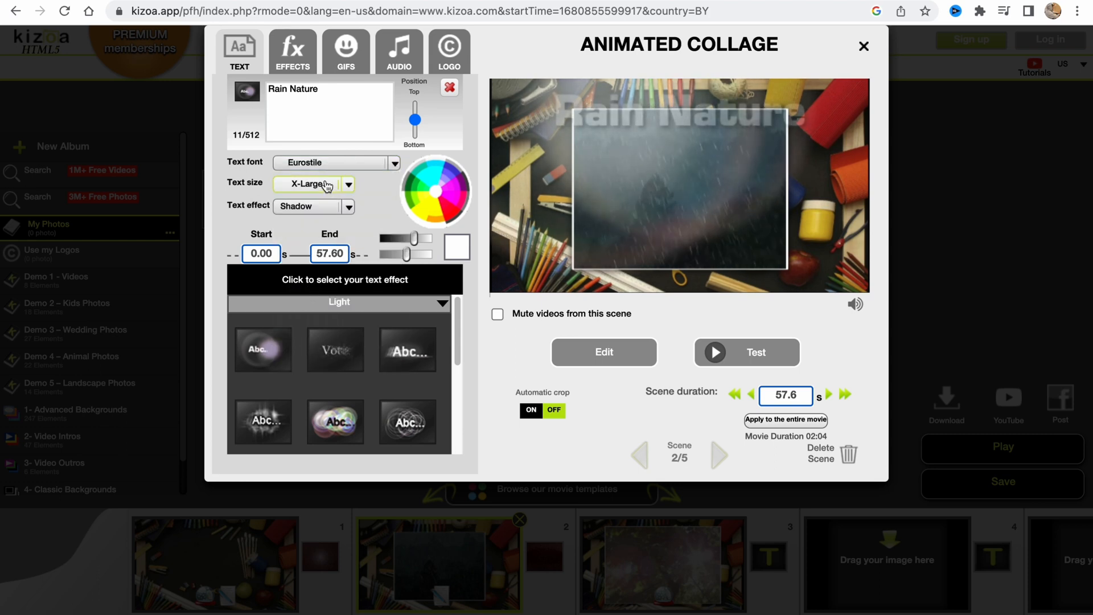
{"action": "left_click", "coordinate": [312, 184]}
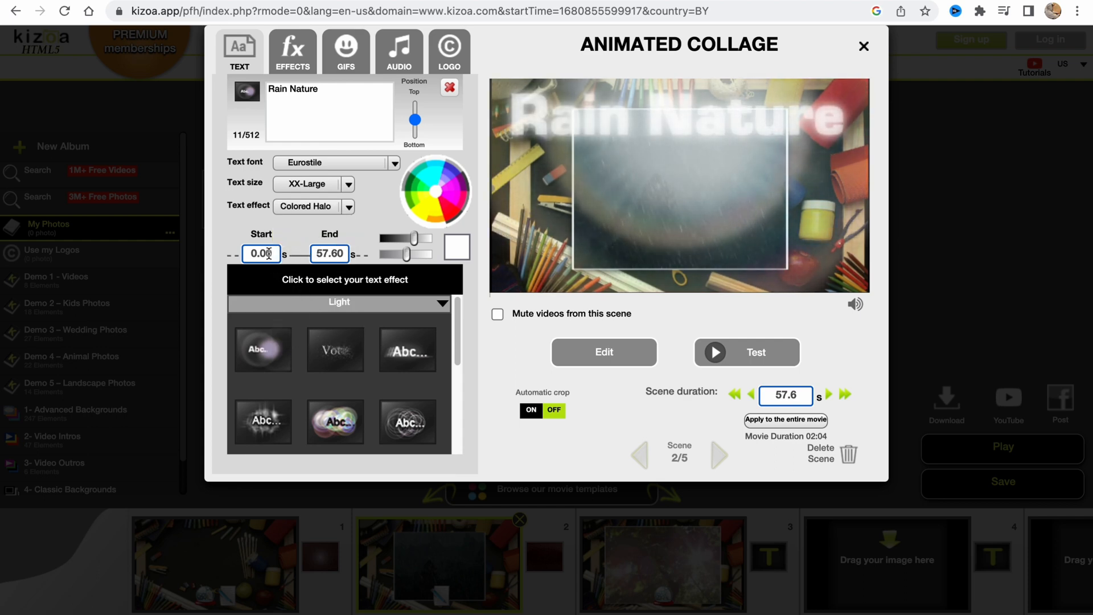
{"action": "left_click", "coordinate": [452, 191]}
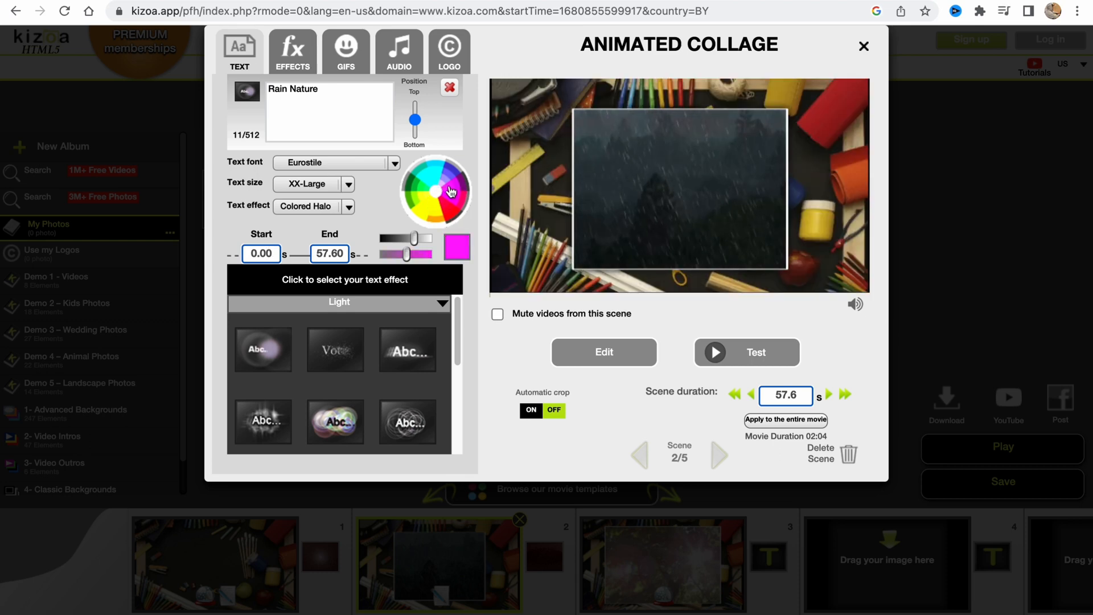
{"action": "left_click", "coordinate": [434, 184]}
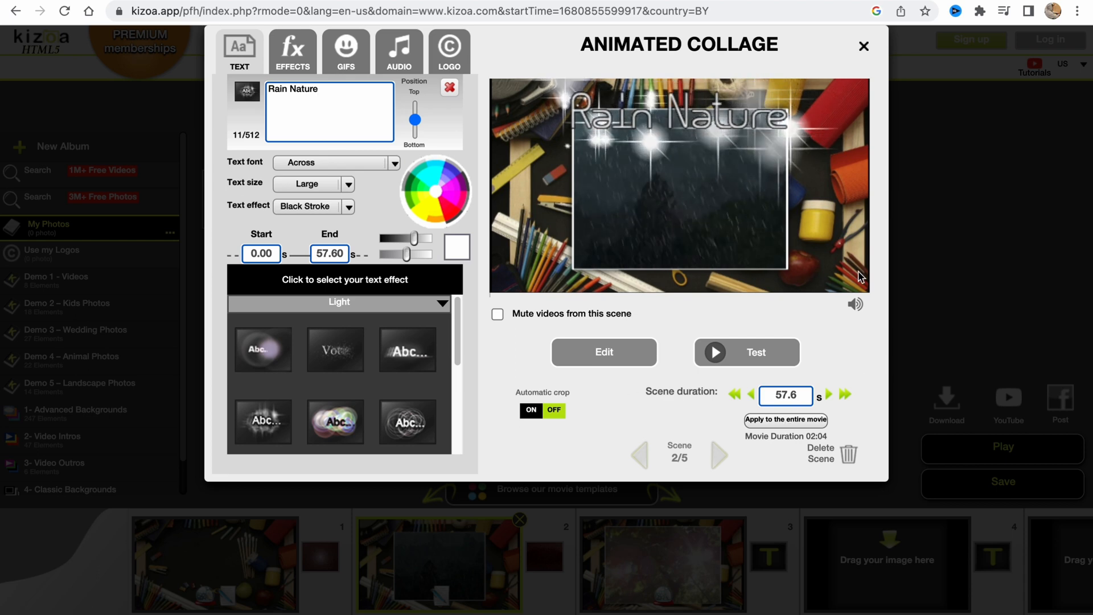
{"action": "left_click", "coordinate": [863, 46]}
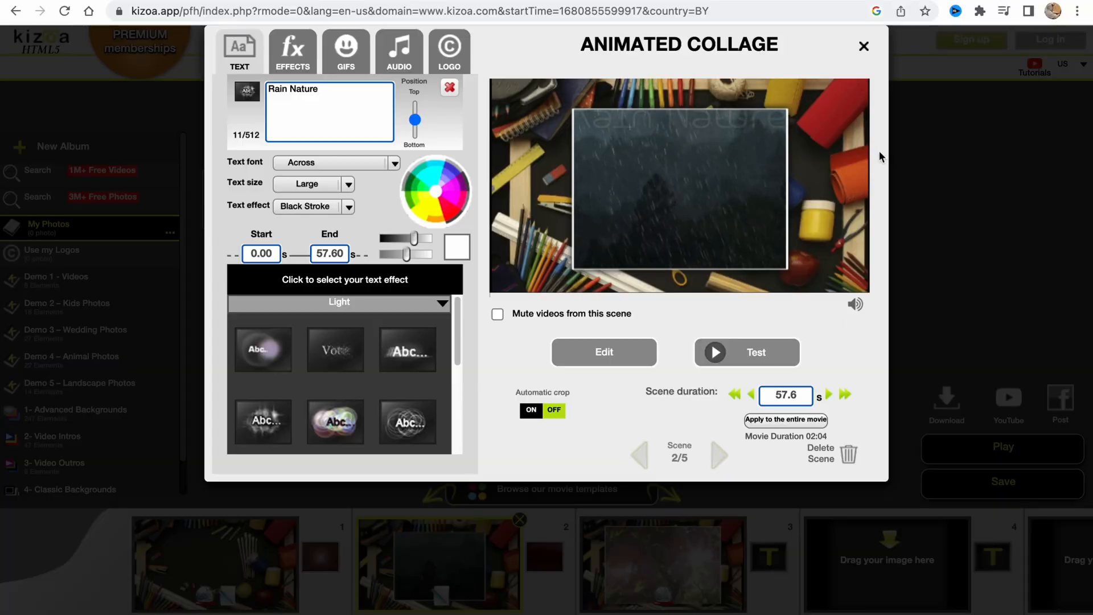
{"action": "left_click", "coordinate": [863, 46]}
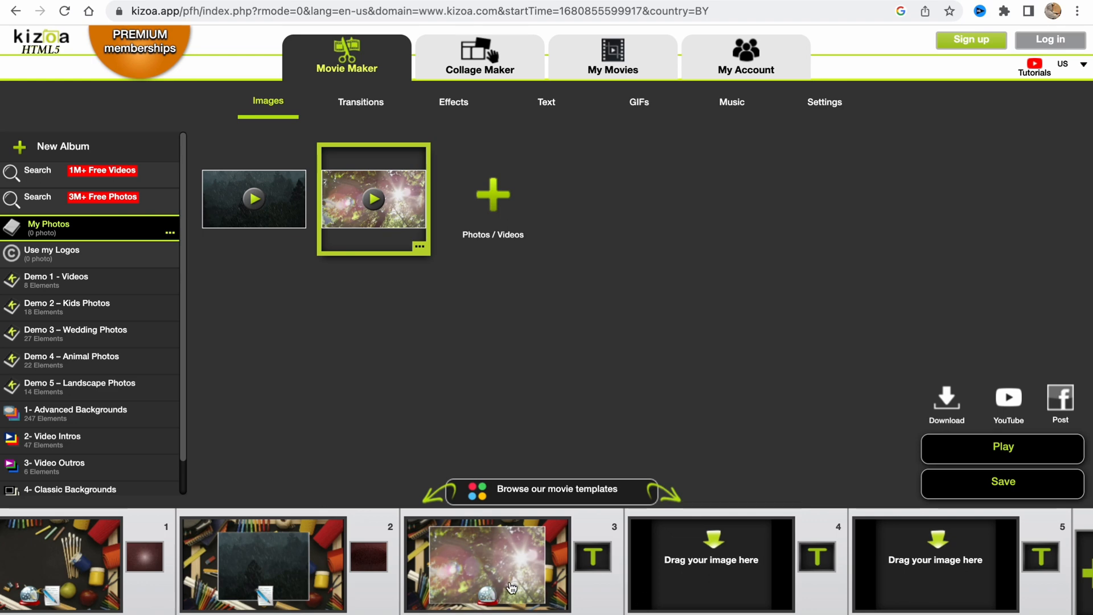
{"action": "mouse_move", "coordinate": [668, 595]}
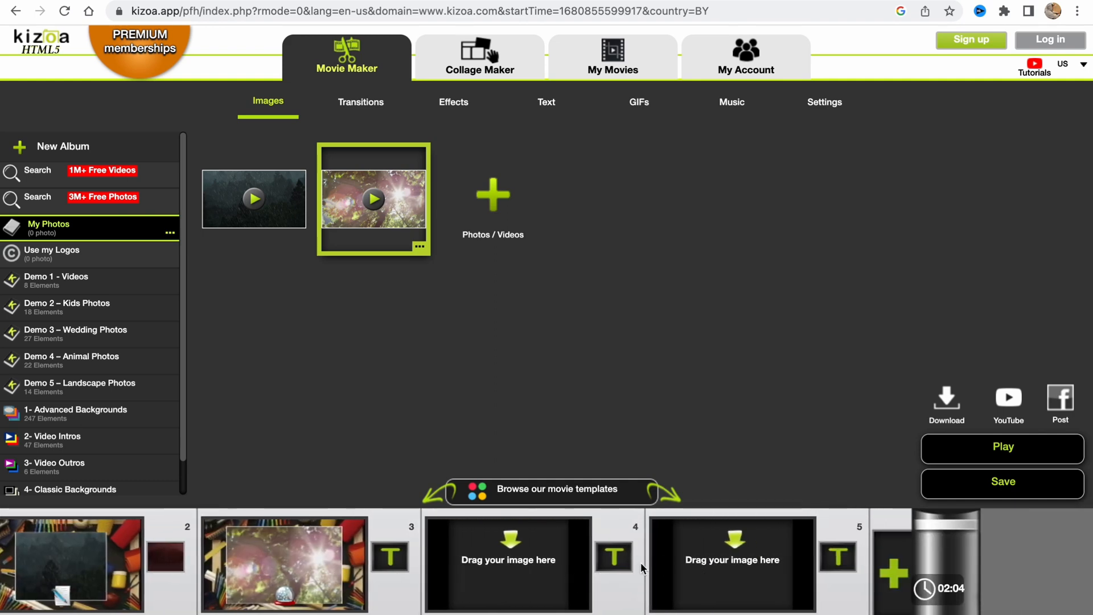
{"action": "mouse_move", "coordinate": [672, 576]}
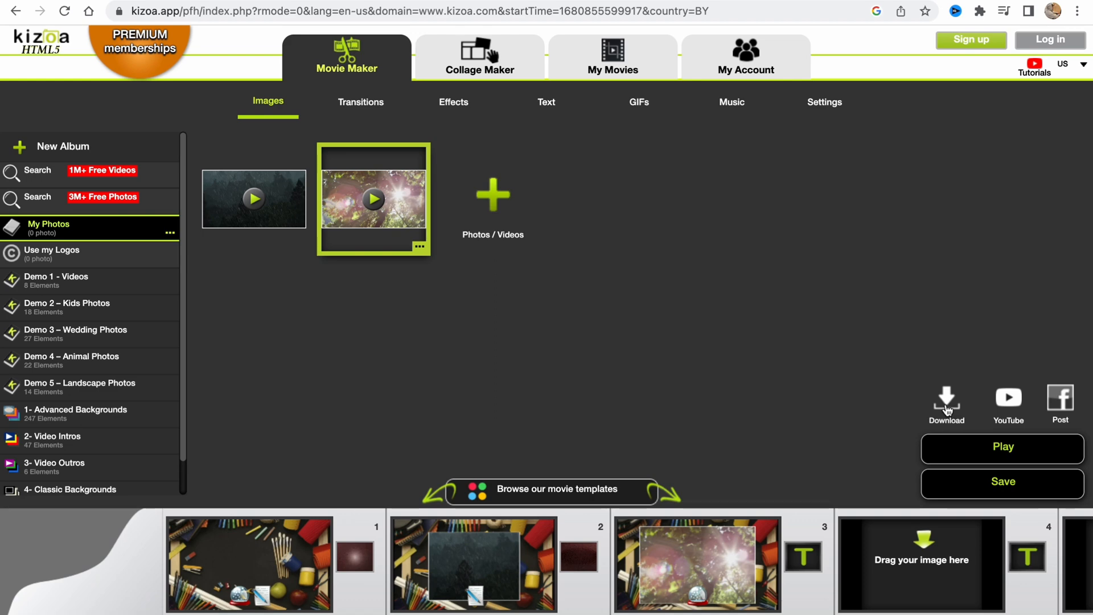
Attempt to download the movie, hit the create-account form, dismiss it and reopen the movie editor.
{"action": "left_click", "coordinate": [946, 401]}
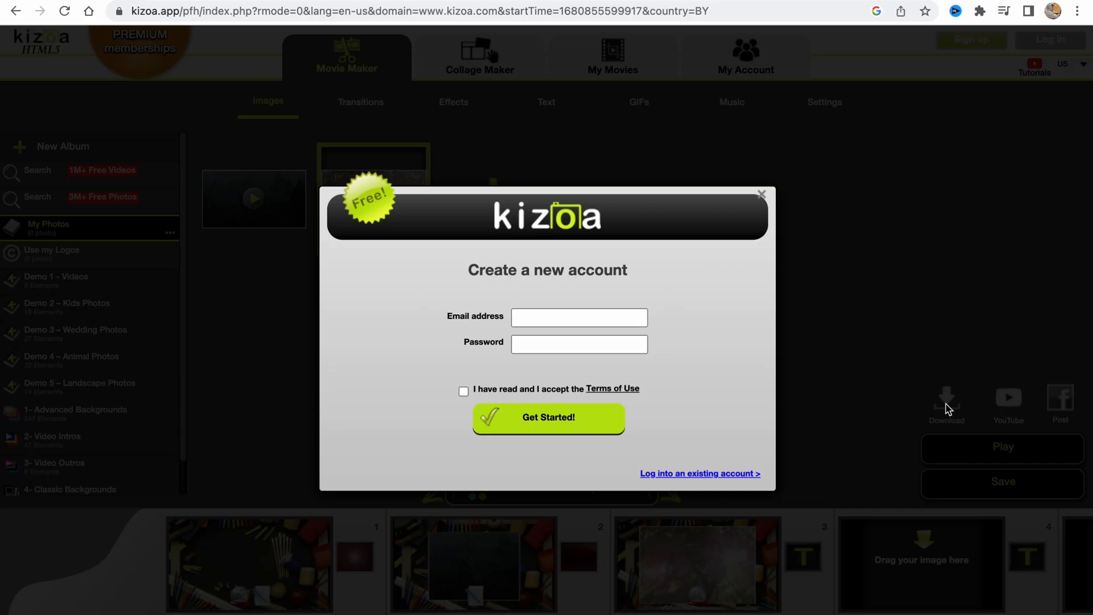
{"action": "left_click", "coordinate": [579, 317]}
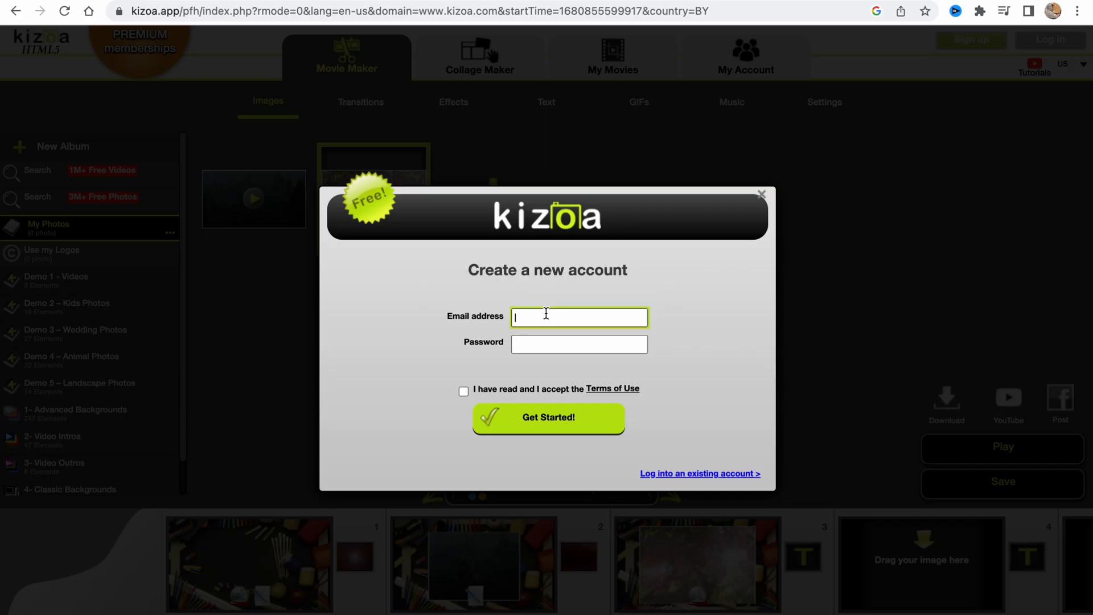
{"action": "left_click", "coordinate": [578, 344]}
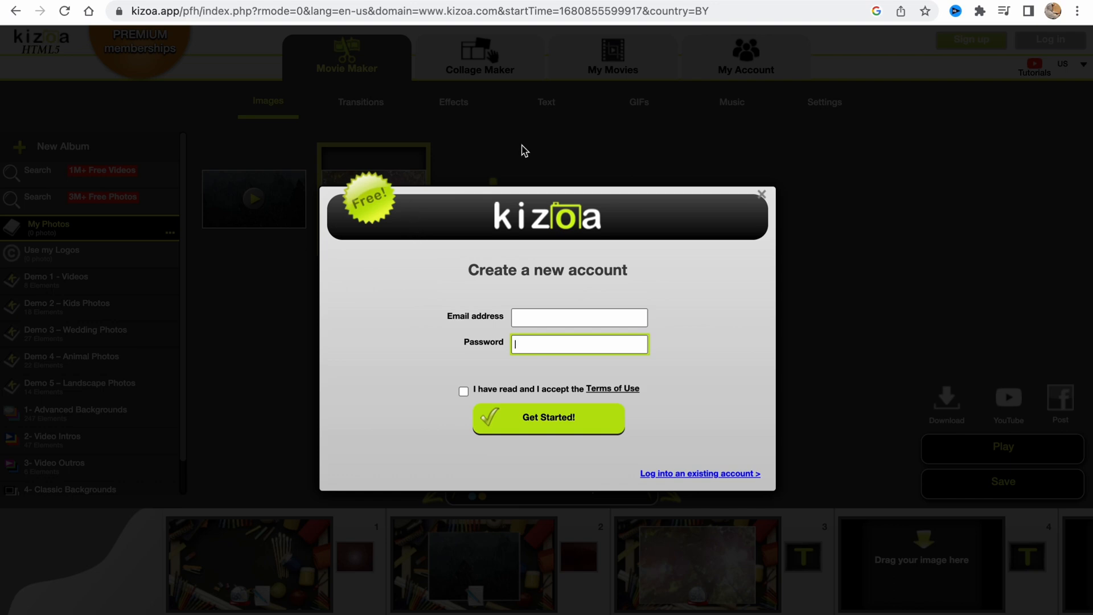
{"action": "mouse_move", "coordinate": [865, 303]}
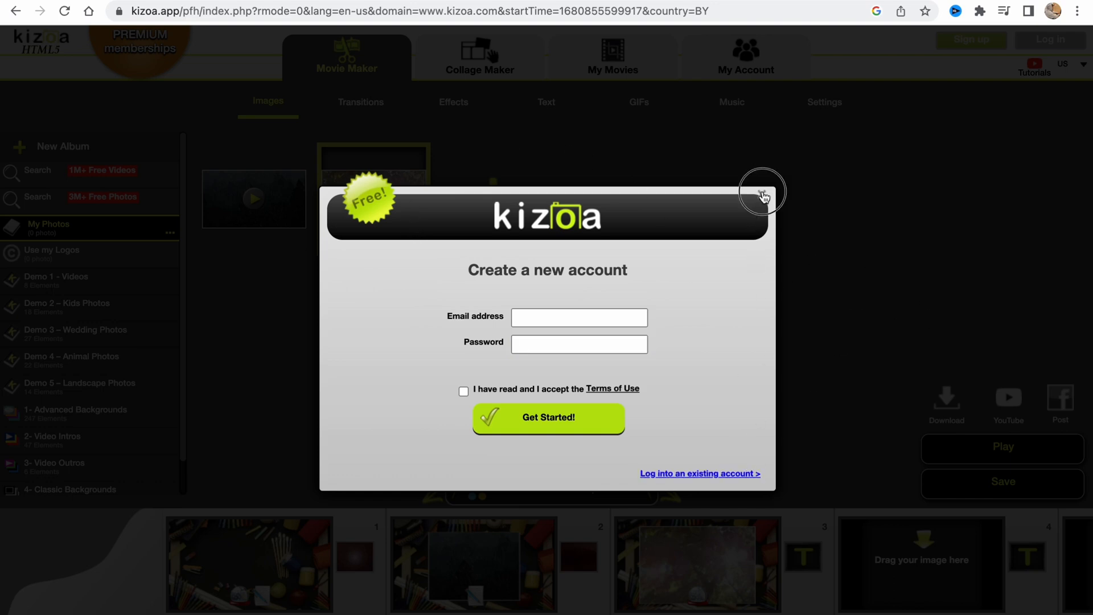
{"action": "left_click", "coordinate": [763, 192]}
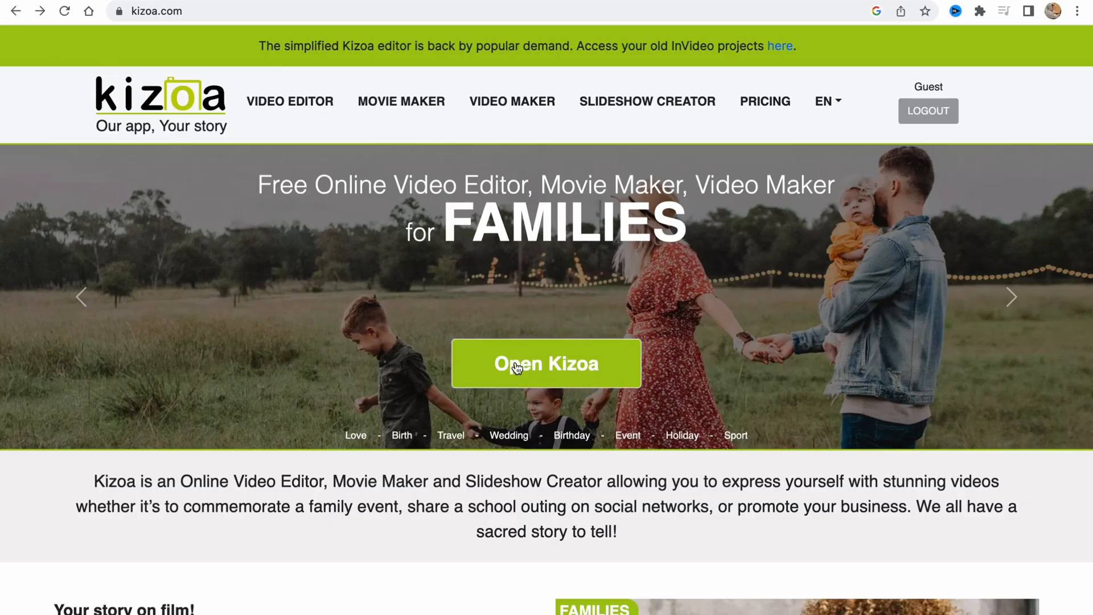
{"action": "left_click", "coordinate": [546, 364]}
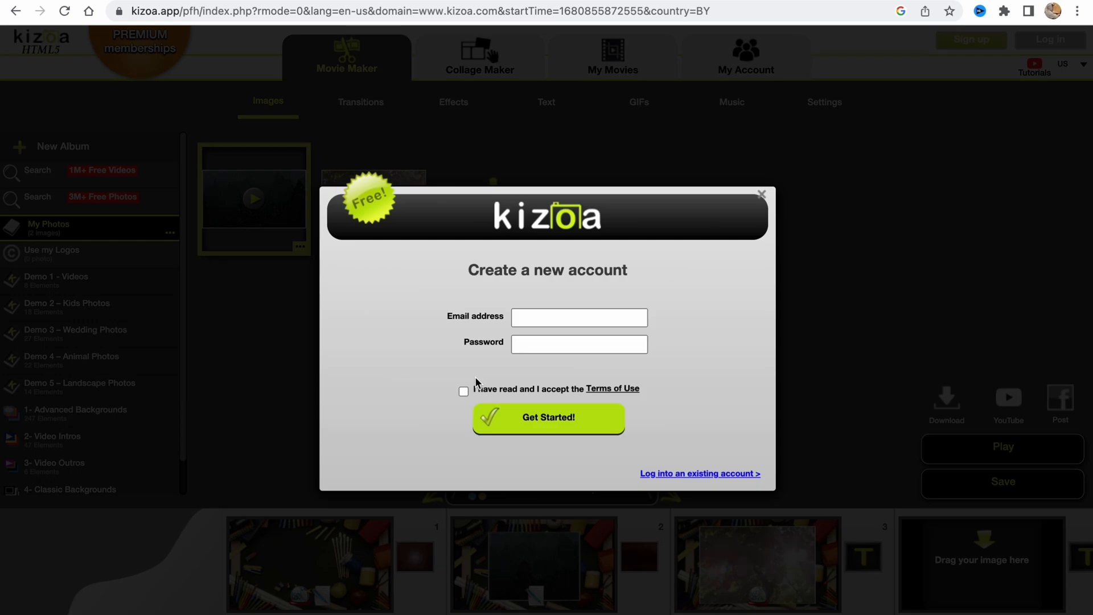
{"action": "mouse_move", "coordinate": [801, 255]}
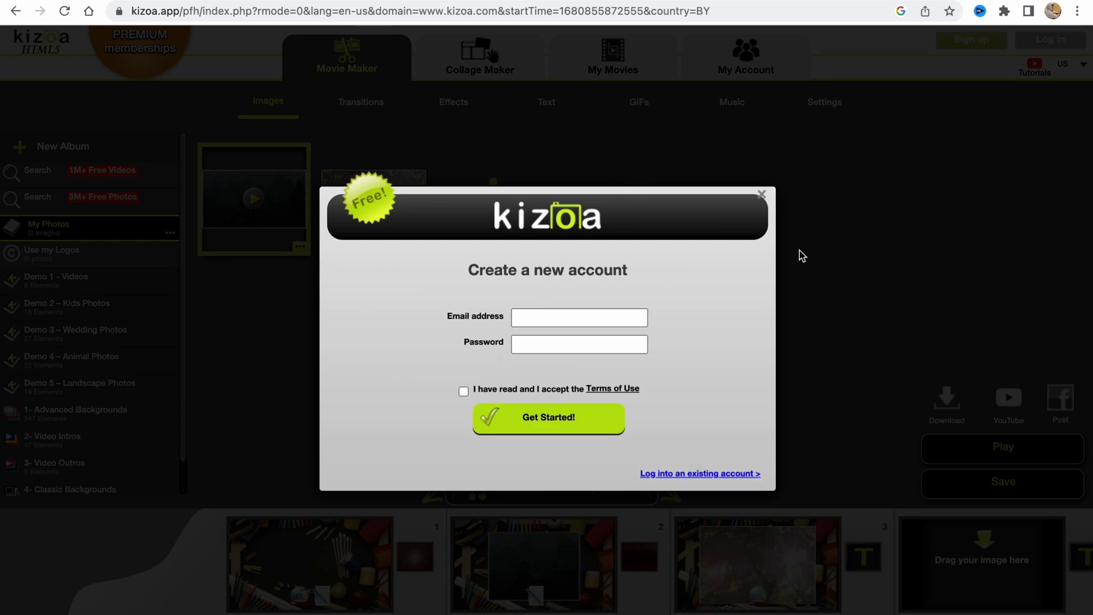
Dismiss the signup form, stay in the editor and bring up the transitions library.
{"action": "left_click", "coordinate": [762, 195]}
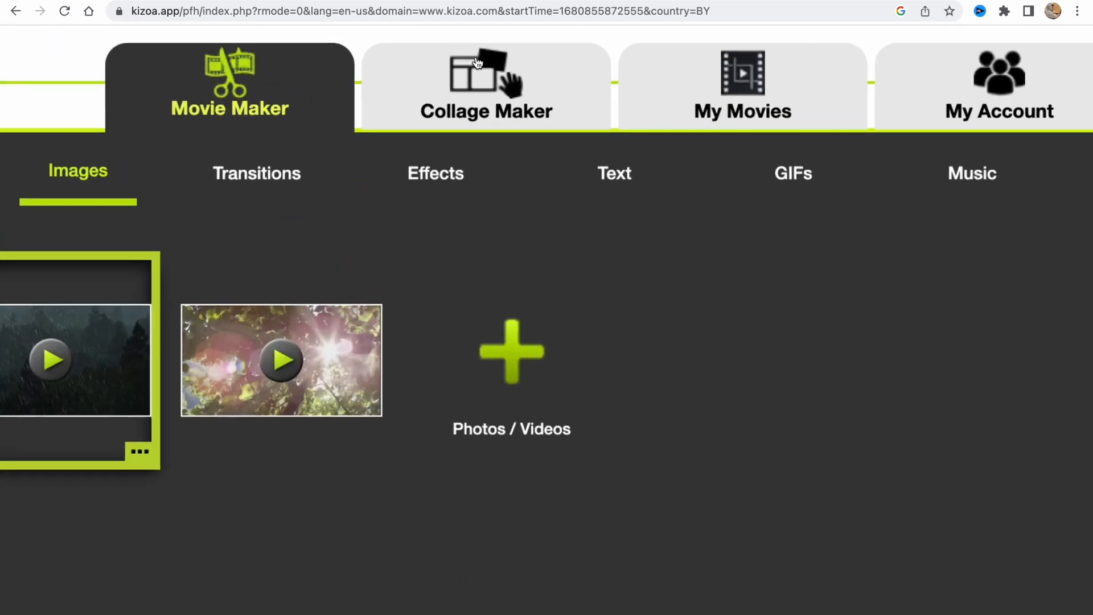
{"action": "left_click", "coordinate": [741, 86]}
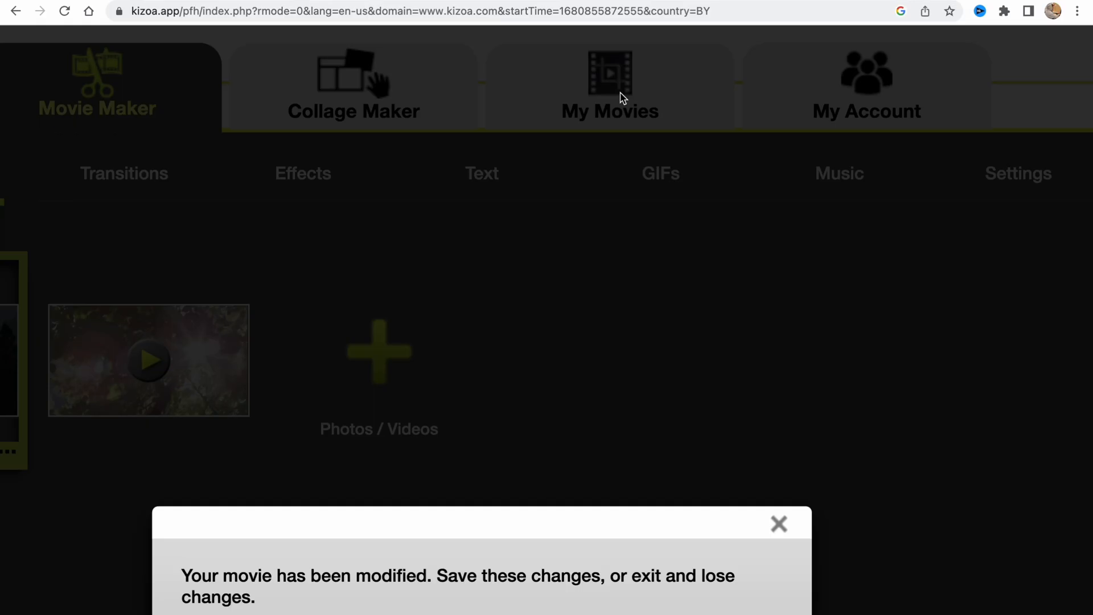
{"action": "left_click", "coordinate": [778, 523]}
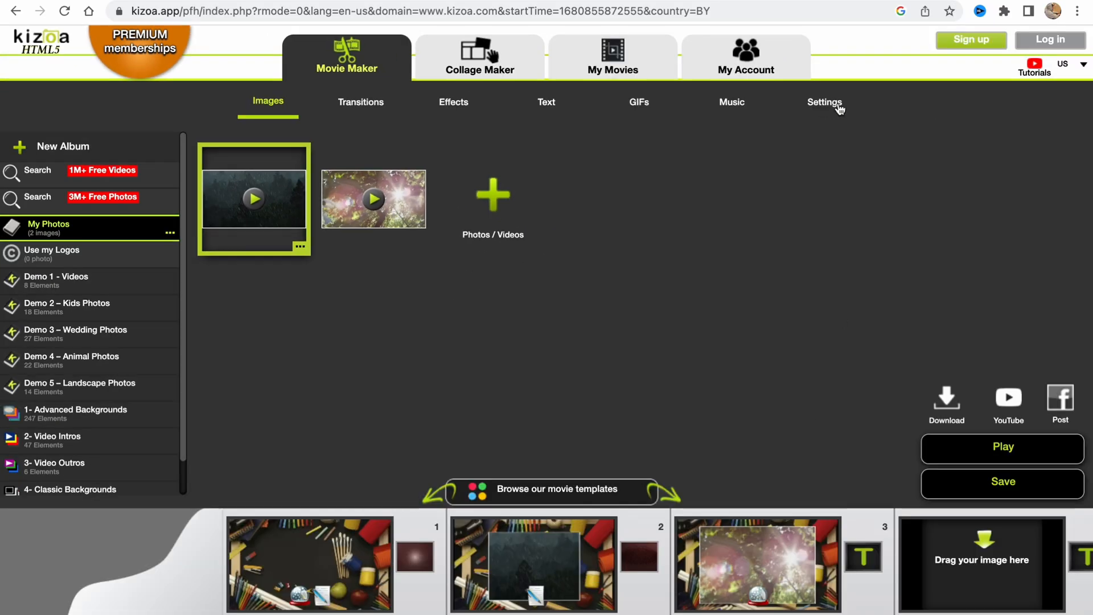
{"action": "left_click", "coordinate": [361, 101]}
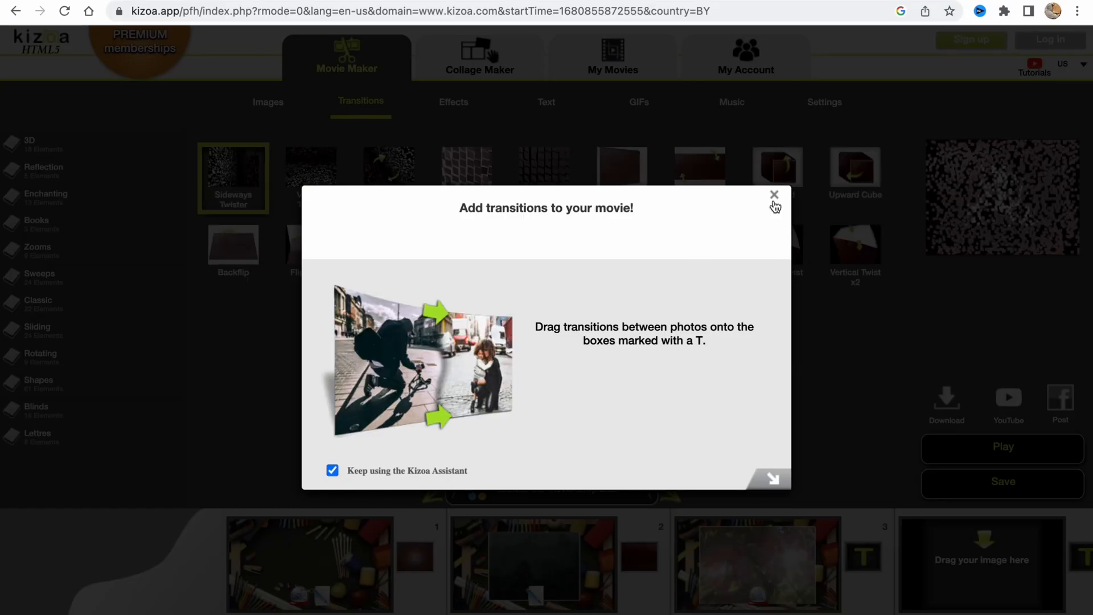
{"action": "left_click", "coordinate": [773, 195]}
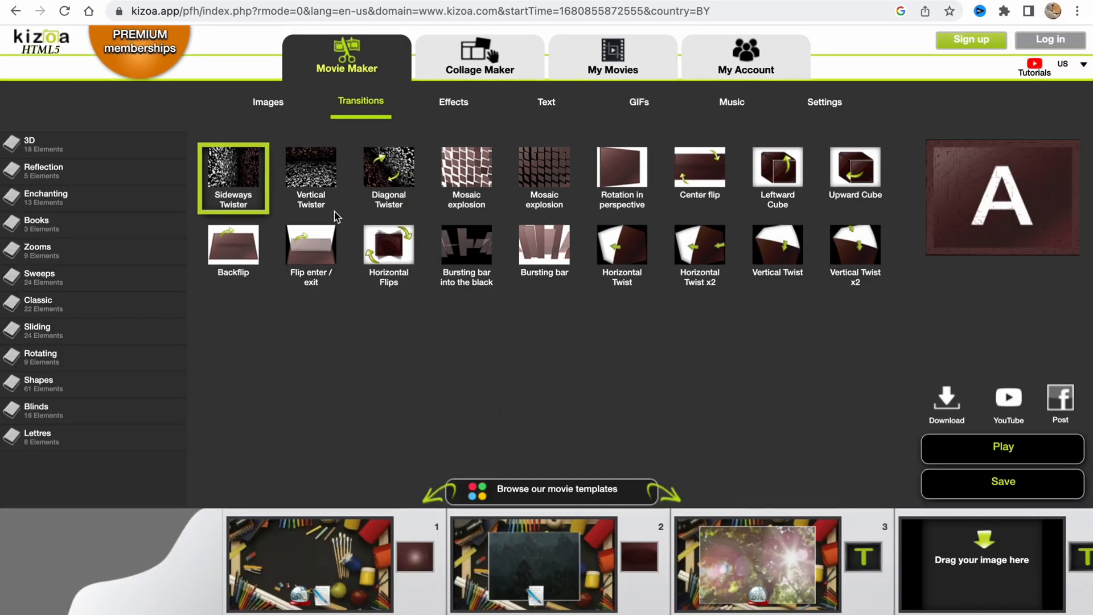
Place the Vertical Twister transition in the slot after scene 1.
{"action": "left_click", "coordinate": [310, 166]}
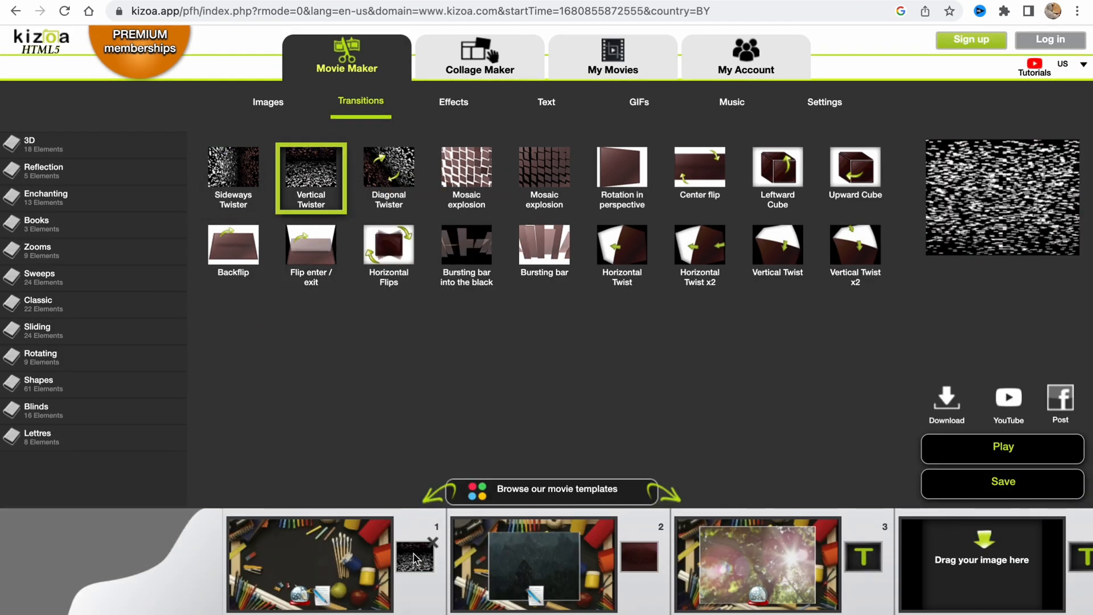
{"action": "left_click", "coordinate": [310, 564]}
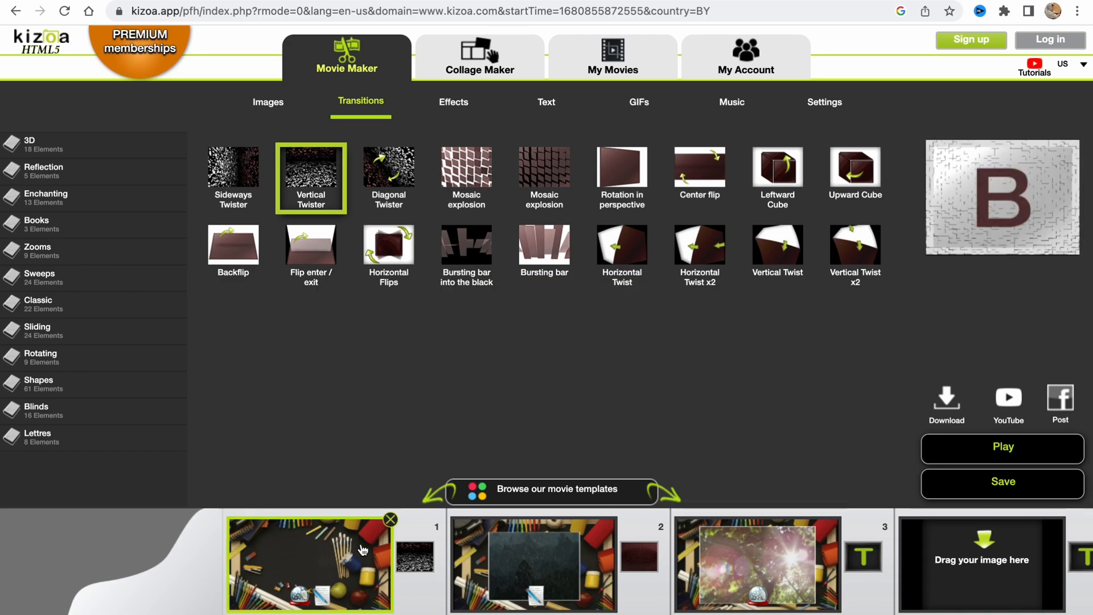
{"action": "left_click", "coordinate": [1002, 446]}
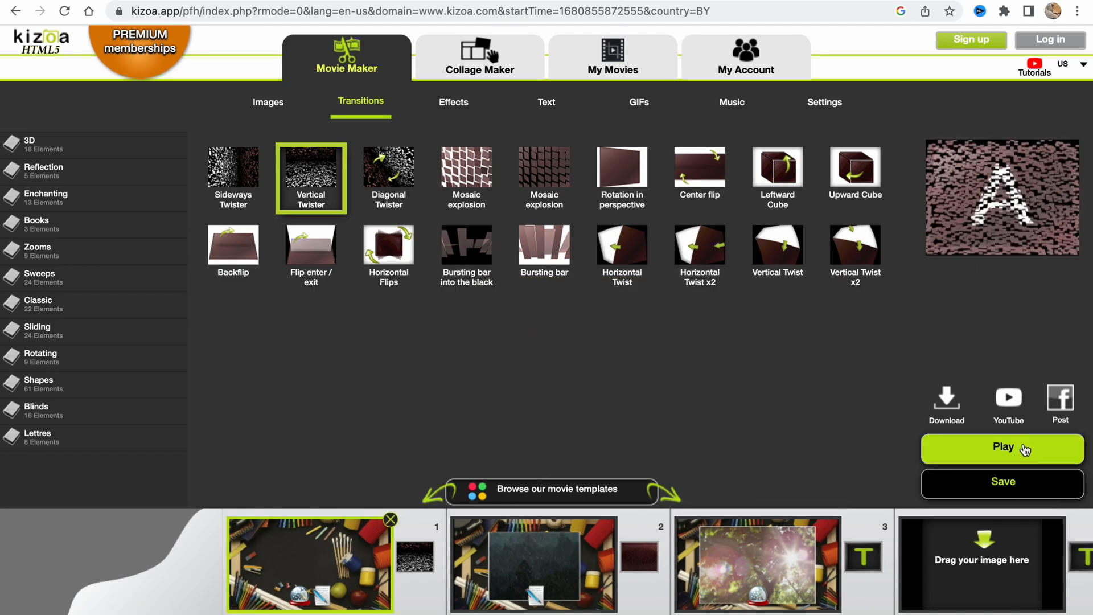
{"action": "left_click", "coordinate": [1002, 446]}
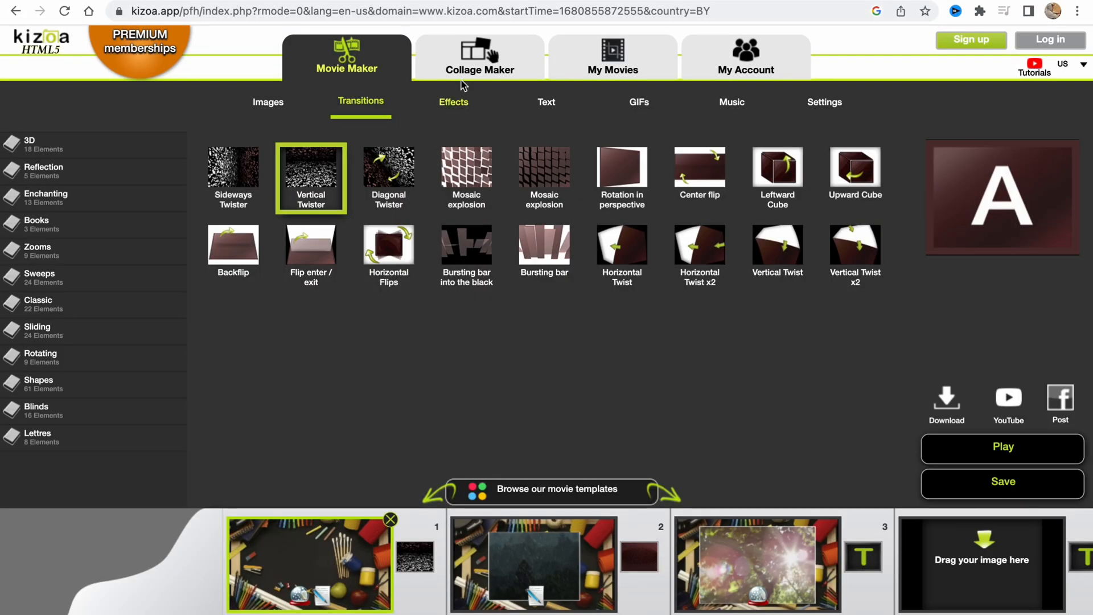
Browse the special effects library, leaving a Colored Bokeh effect on the Hello scene.
{"action": "left_click", "coordinate": [453, 101]}
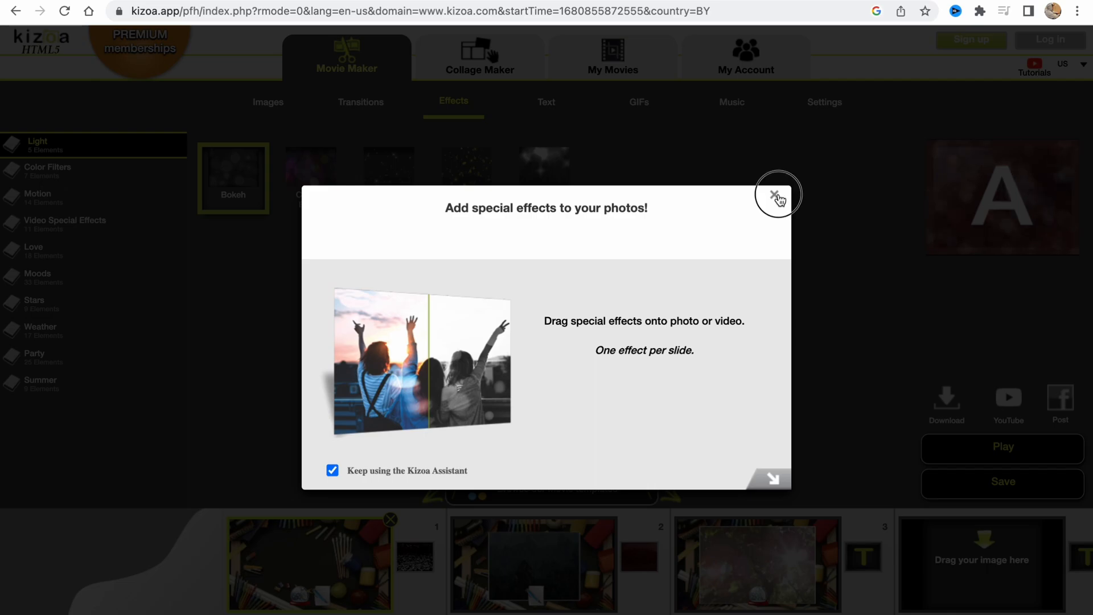
{"action": "left_click", "coordinate": [776, 194]}
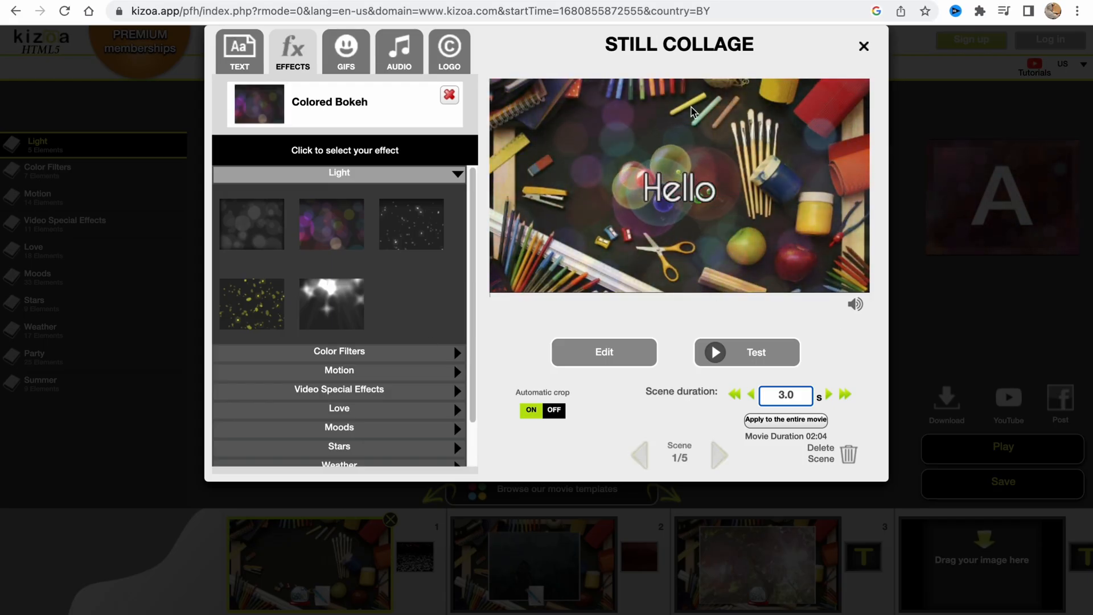
{"action": "left_click", "coordinate": [863, 45]}
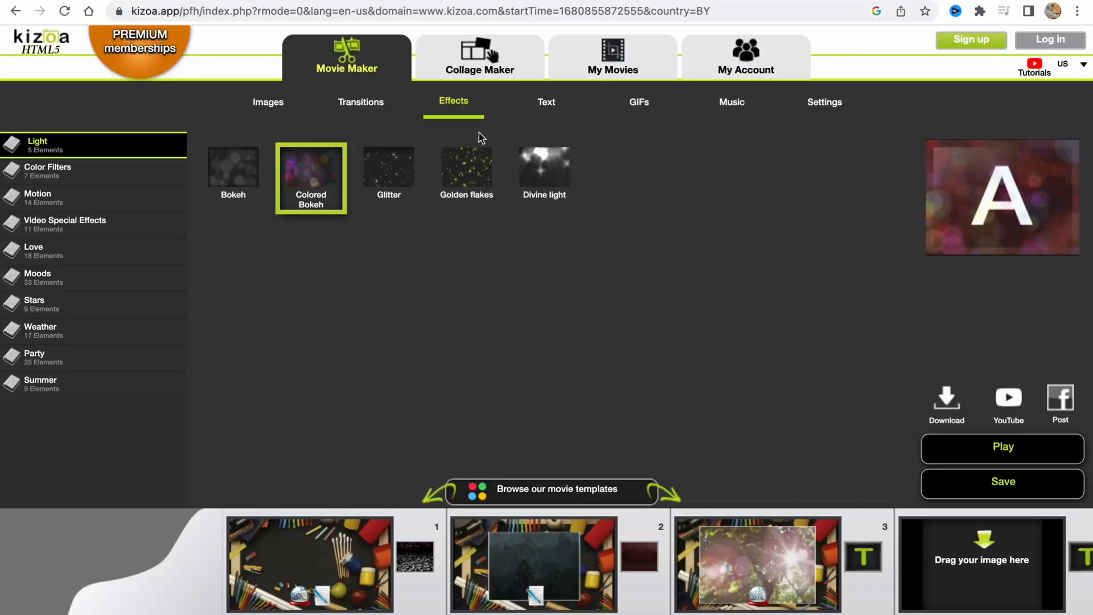
Tour the animated text and GIF libraries, then bring up the music library.
{"action": "left_click", "coordinate": [545, 101]}
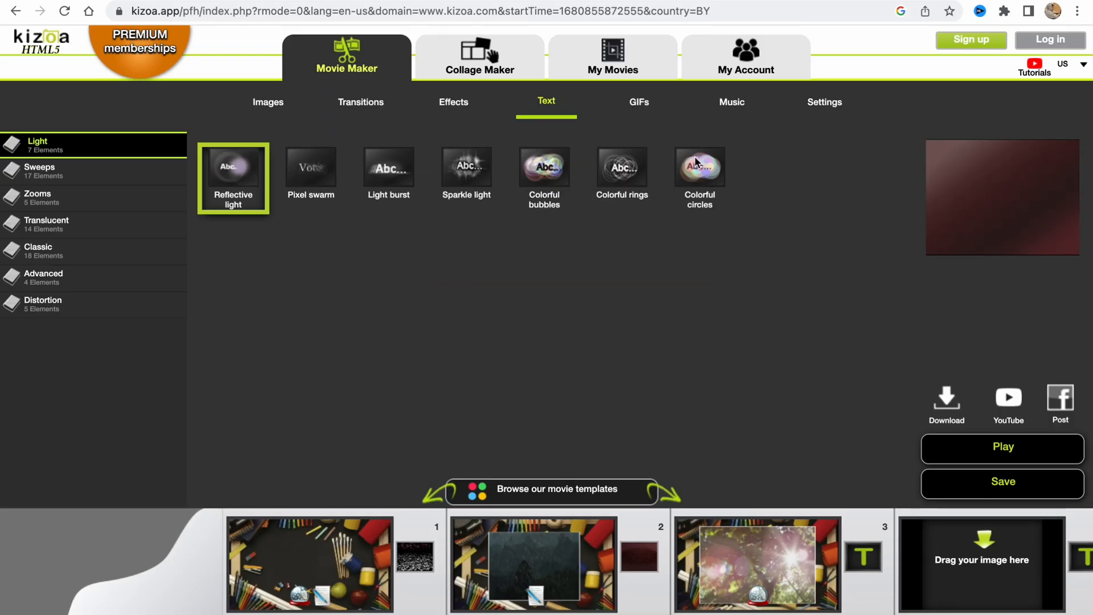
{"action": "left_click", "coordinate": [638, 102]}
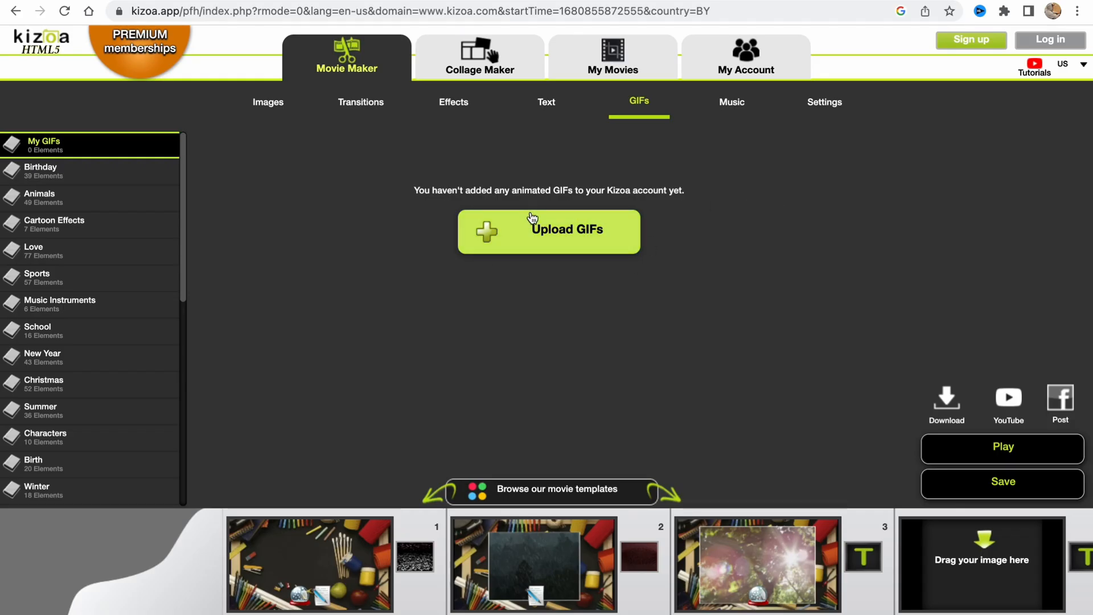
{"action": "left_click", "coordinate": [731, 102]}
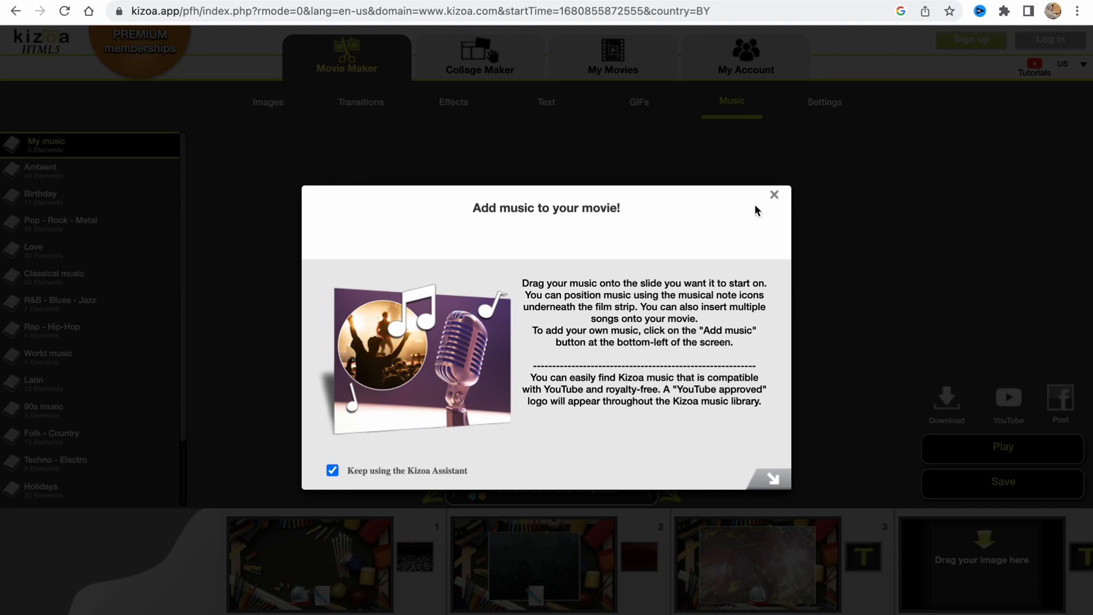
{"action": "left_click", "coordinate": [773, 195]}
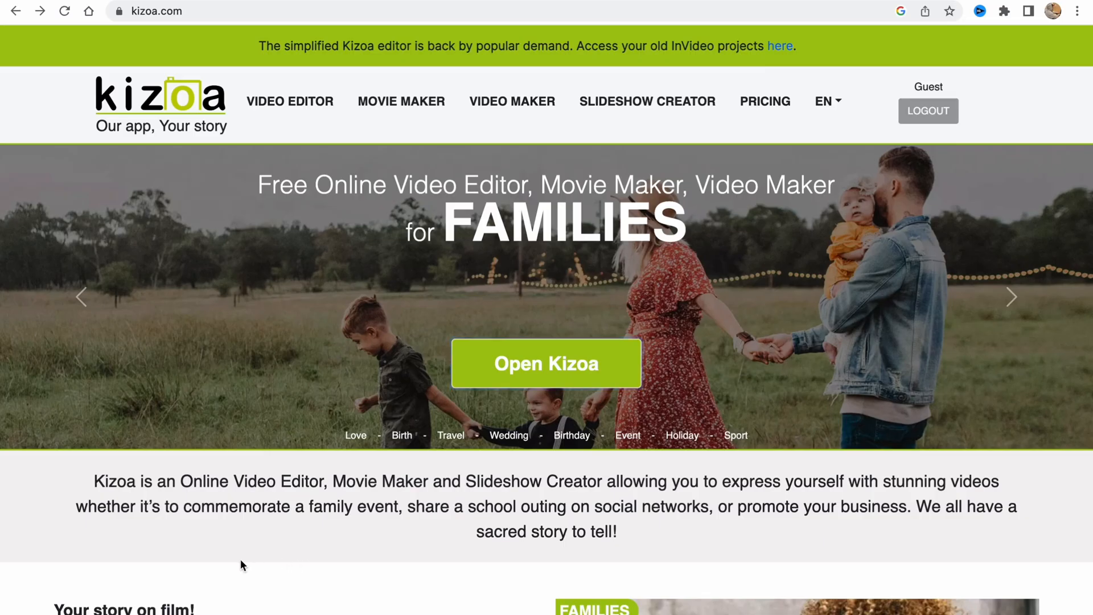
Review the movie settings: untitled, 2.5 s transitions, 02:04 length.
{"action": "left_click", "coordinate": [546, 363]}
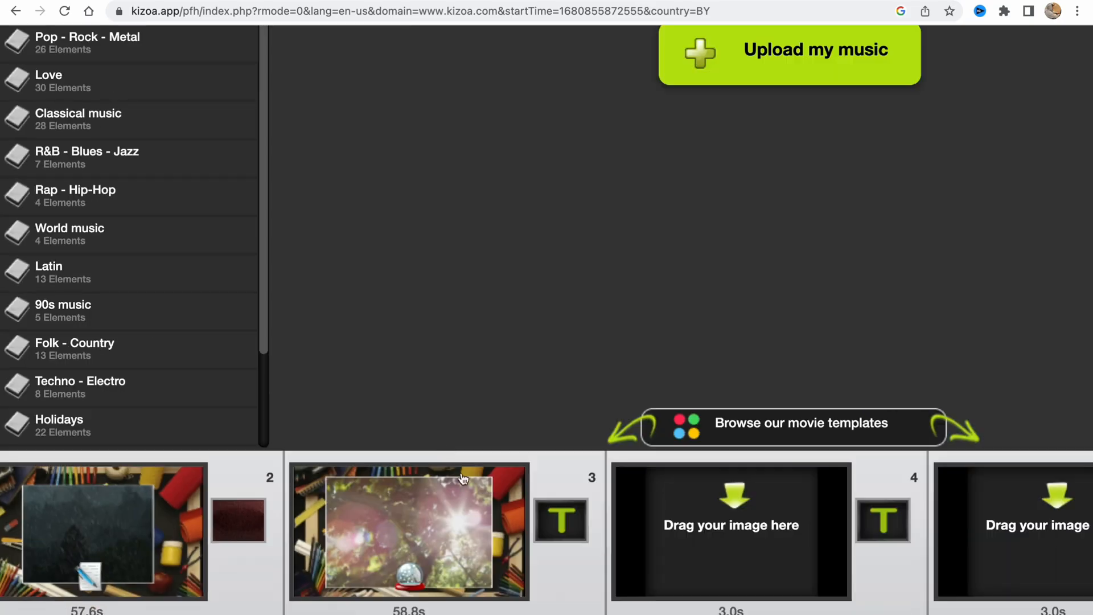
{"action": "left_click", "coordinate": [824, 102]}
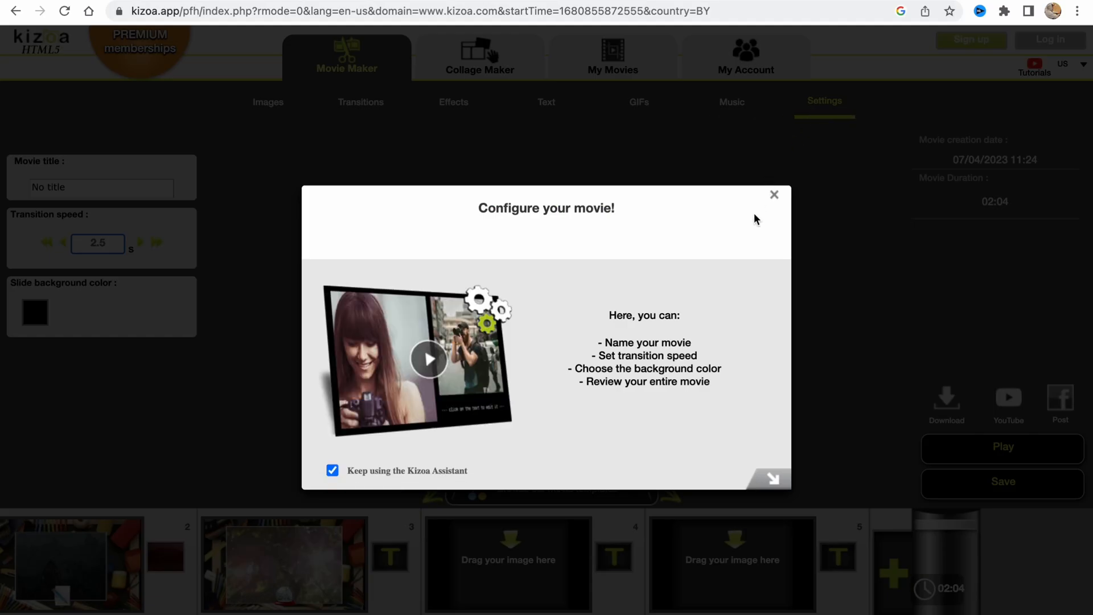
{"action": "left_click", "coordinate": [775, 194]}
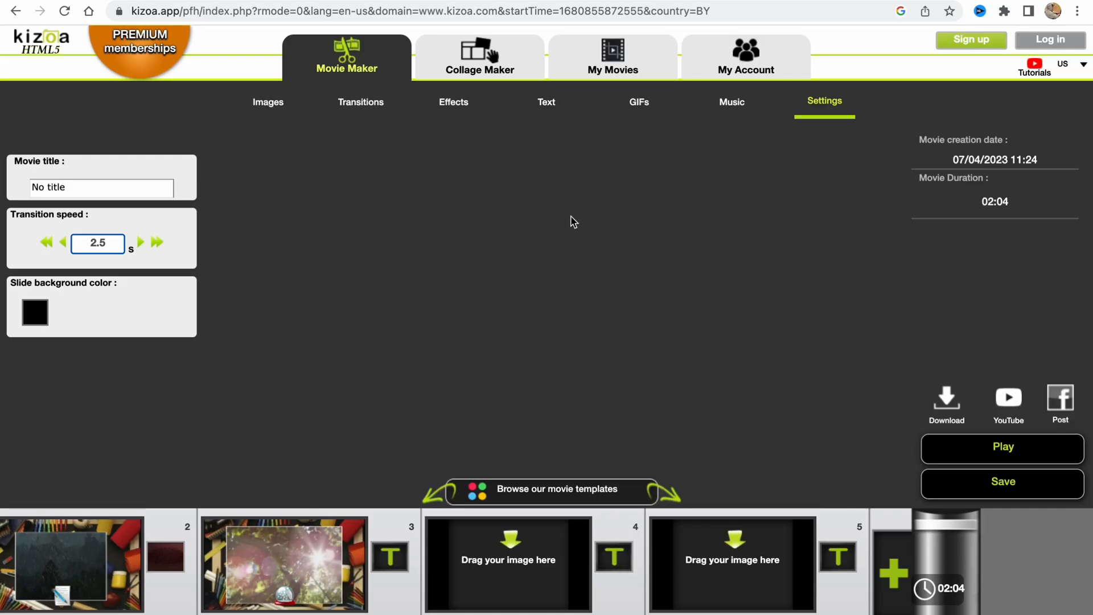
{"action": "left_click", "coordinate": [102, 186]}
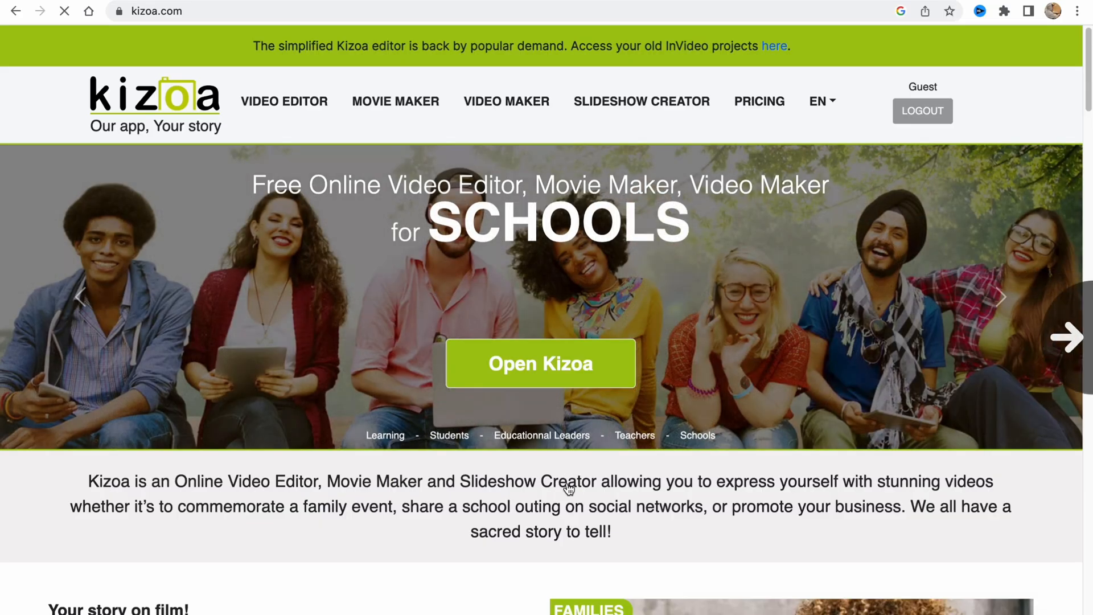
Replace the whole movie with the Business > Real Estate > For Sale template.
{"action": "left_click", "coordinate": [540, 364]}
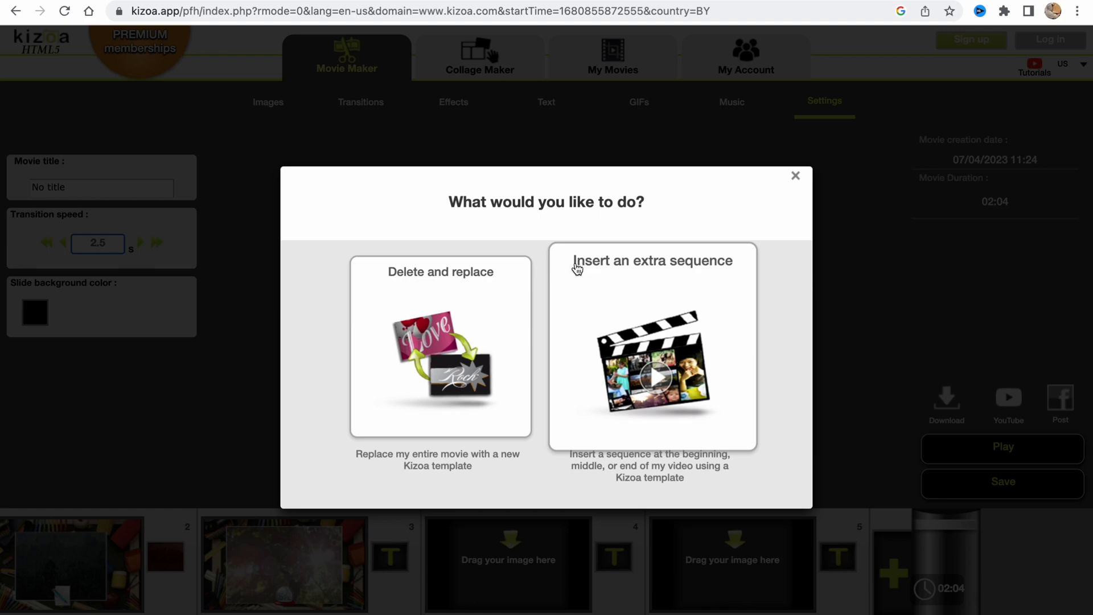
{"action": "left_click", "coordinate": [652, 347]}
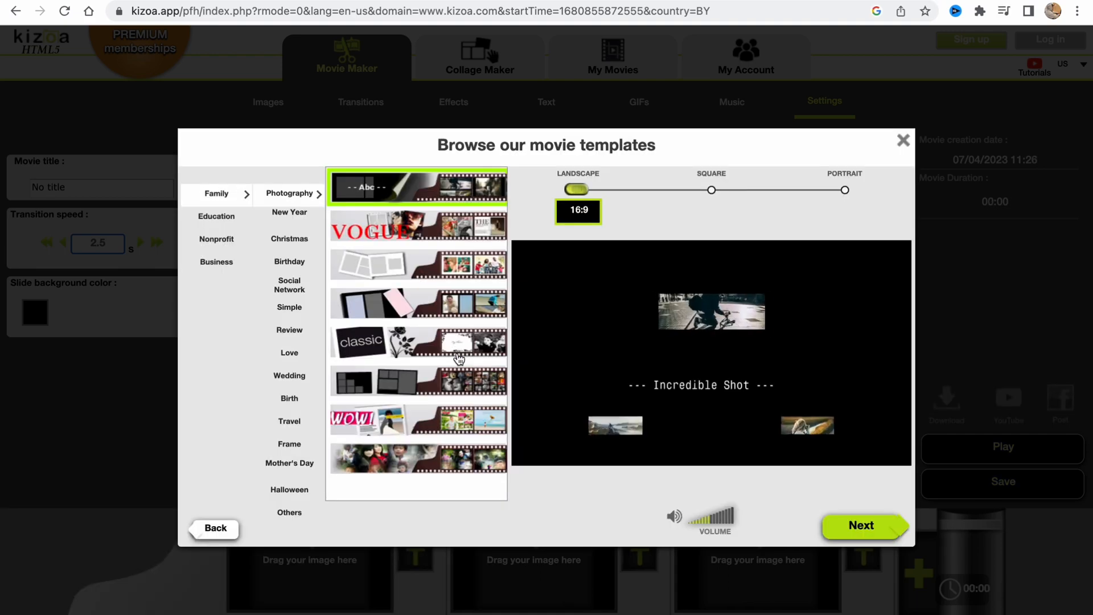
{"action": "left_click", "coordinate": [288, 239]}
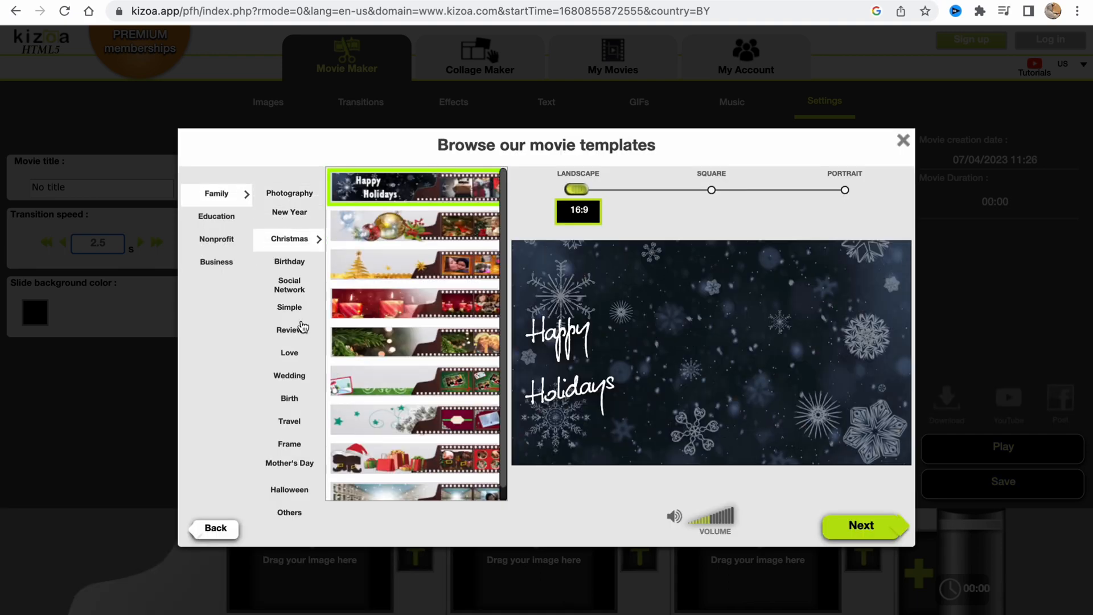
{"action": "left_click", "coordinate": [288, 330]}
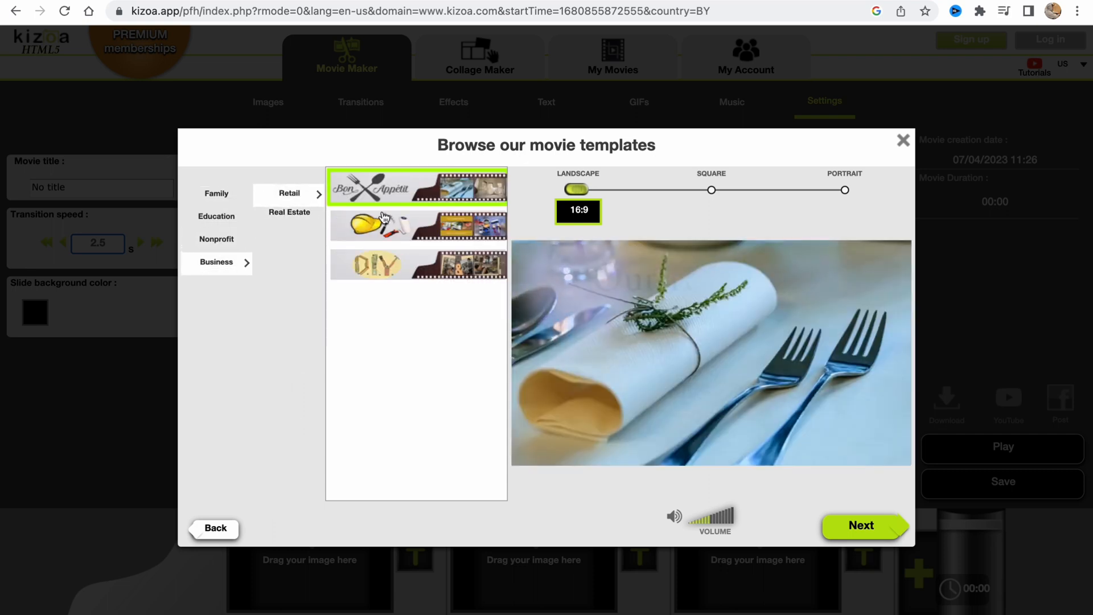
{"action": "left_click", "coordinate": [288, 211]}
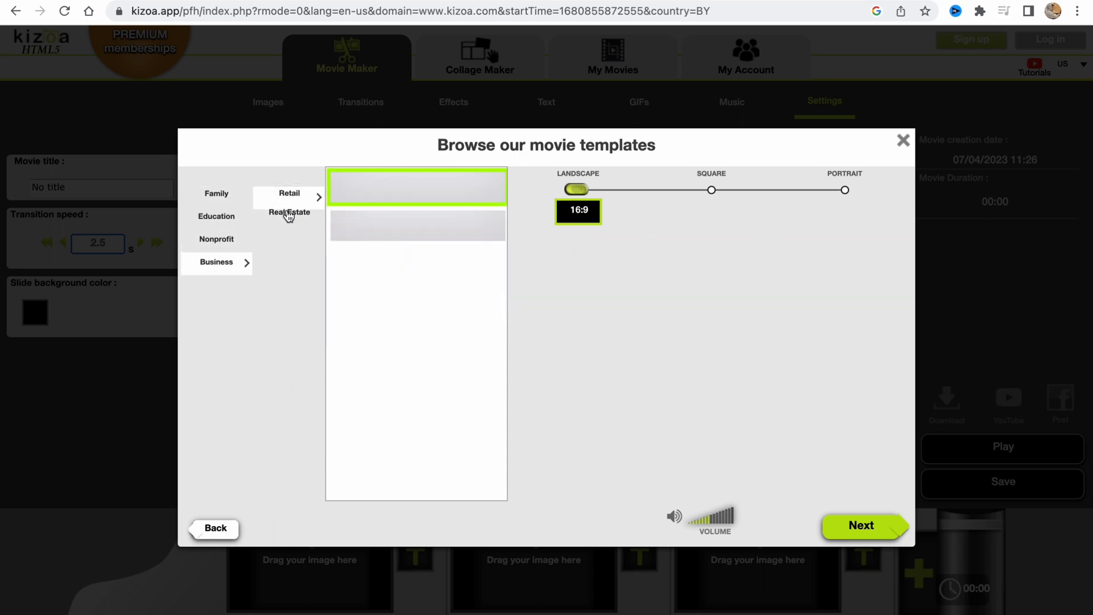
{"action": "left_click", "coordinate": [288, 212]}
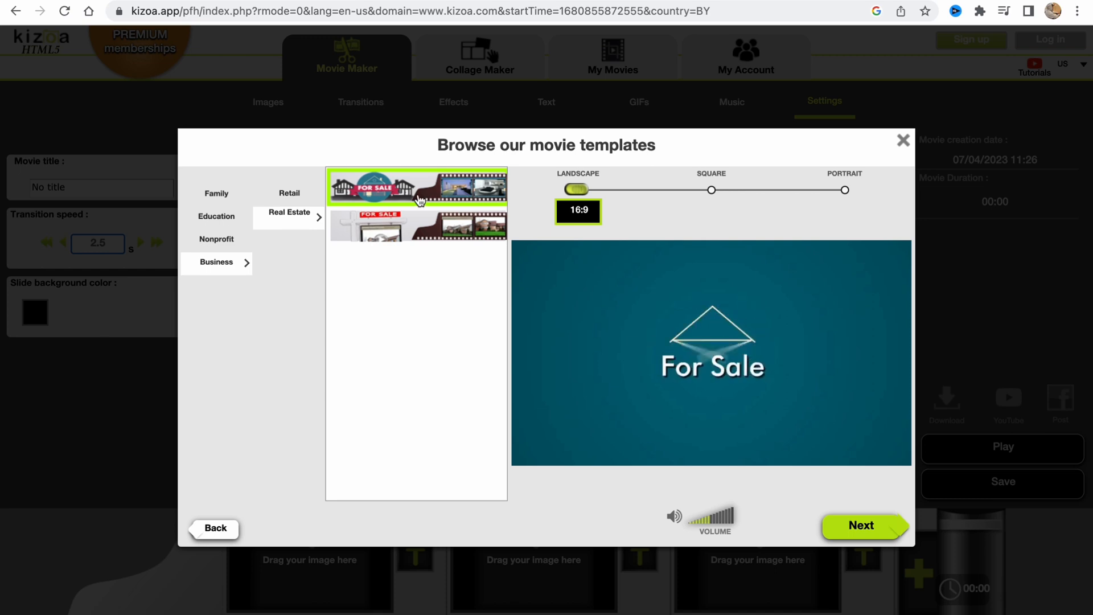
Fill the template with both uploaded nature videos and generate the 02:13 movie.
{"action": "left_click", "coordinate": [862, 525]}
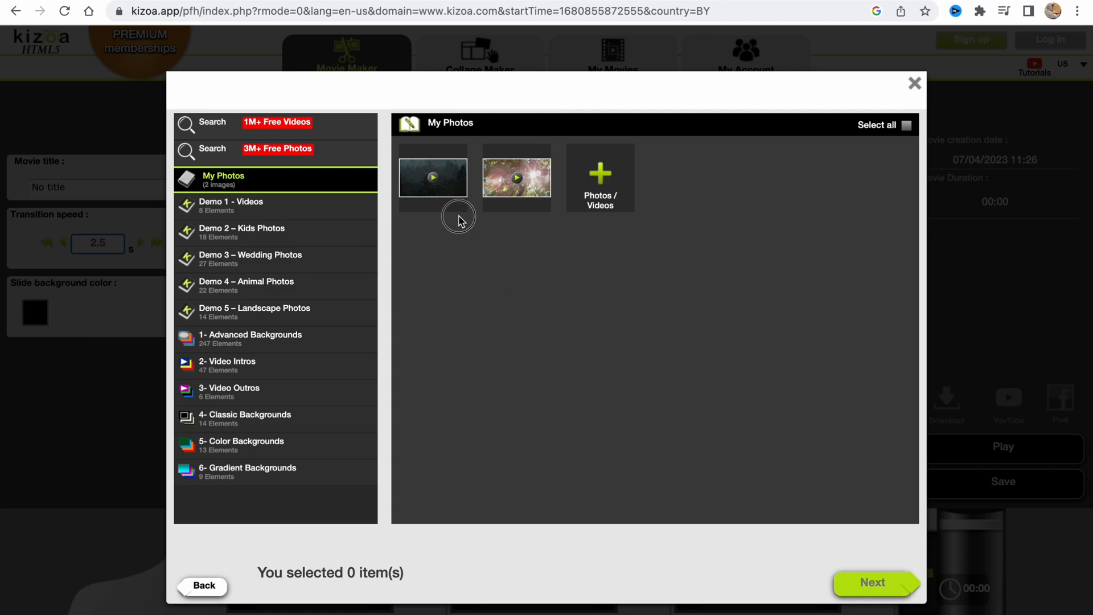
{"action": "left_click", "coordinate": [902, 125]}
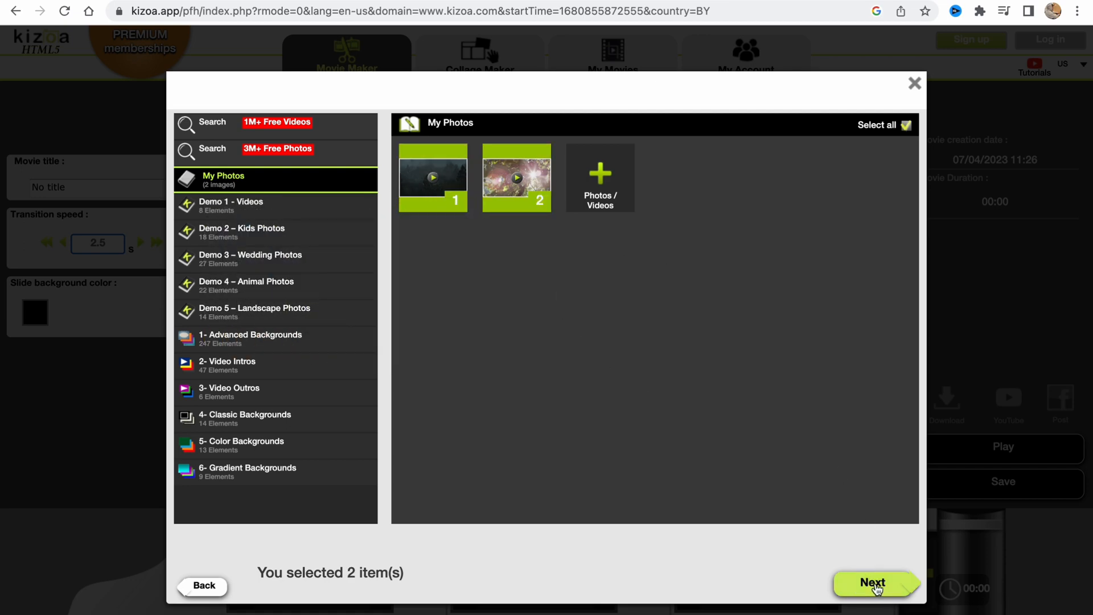
{"action": "left_click", "coordinate": [874, 582]}
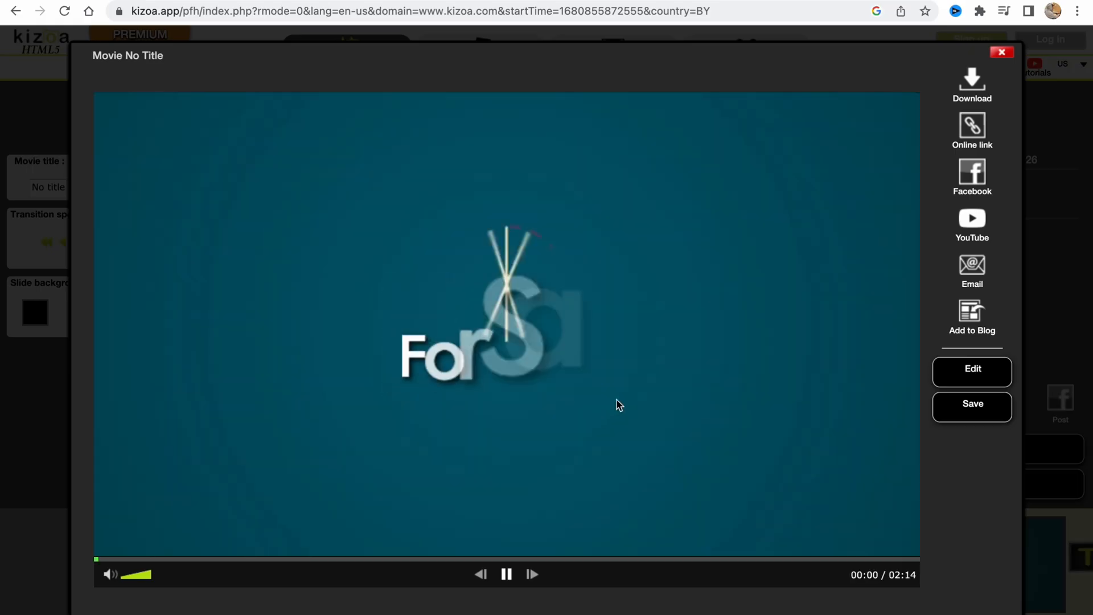
{"action": "left_click", "coordinate": [1001, 52]}
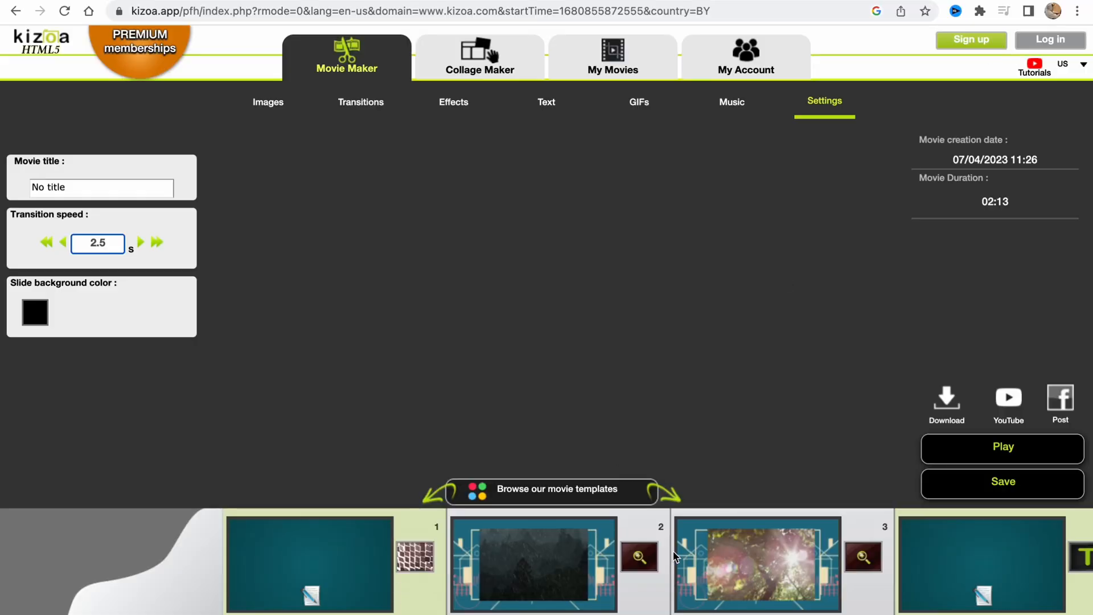
Add the Divine light effect to scene 1's For Sale title, leaving the premium pricing offer showing.
{"action": "left_click", "coordinate": [310, 562]}
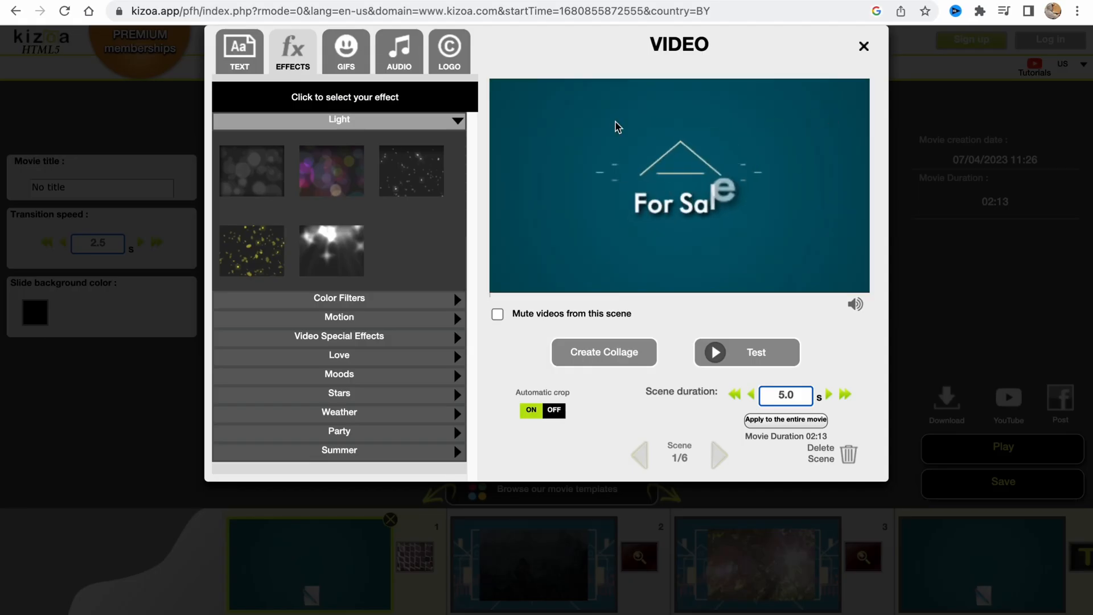
{"action": "left_click", "coordinate": [239, 51]}
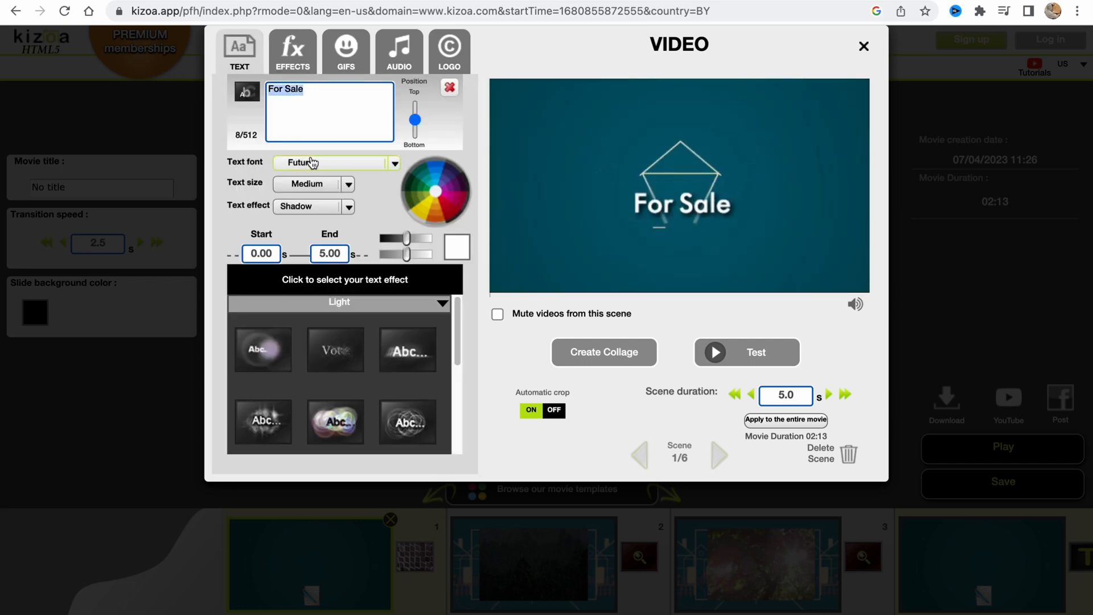
{"action": "left_click", "coordinate": [293, 51]}
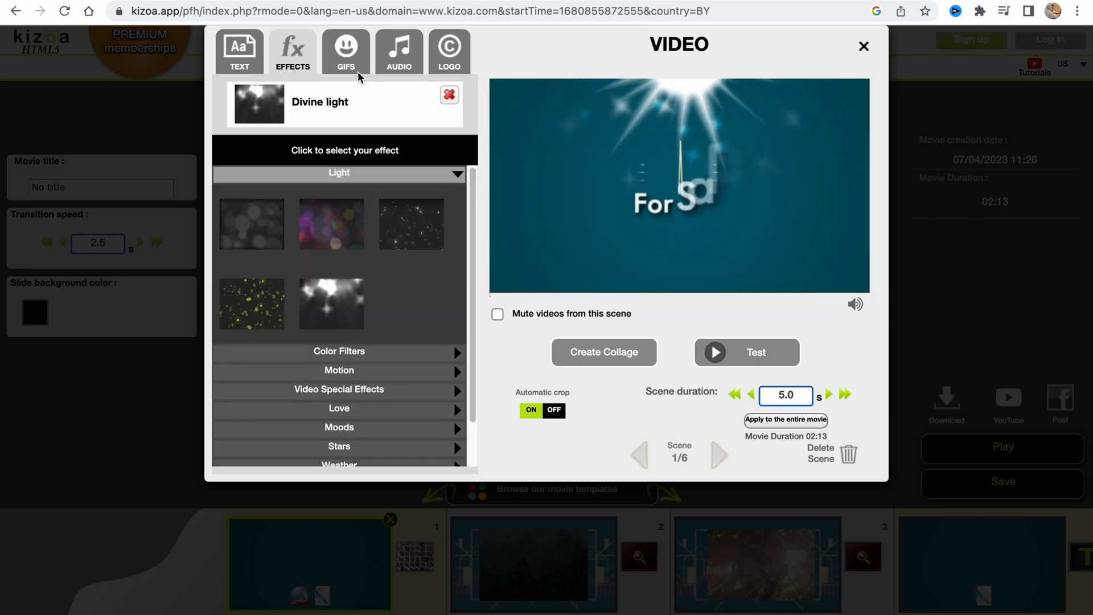
{"action": "left_click", "coordinate": [449, 50]}
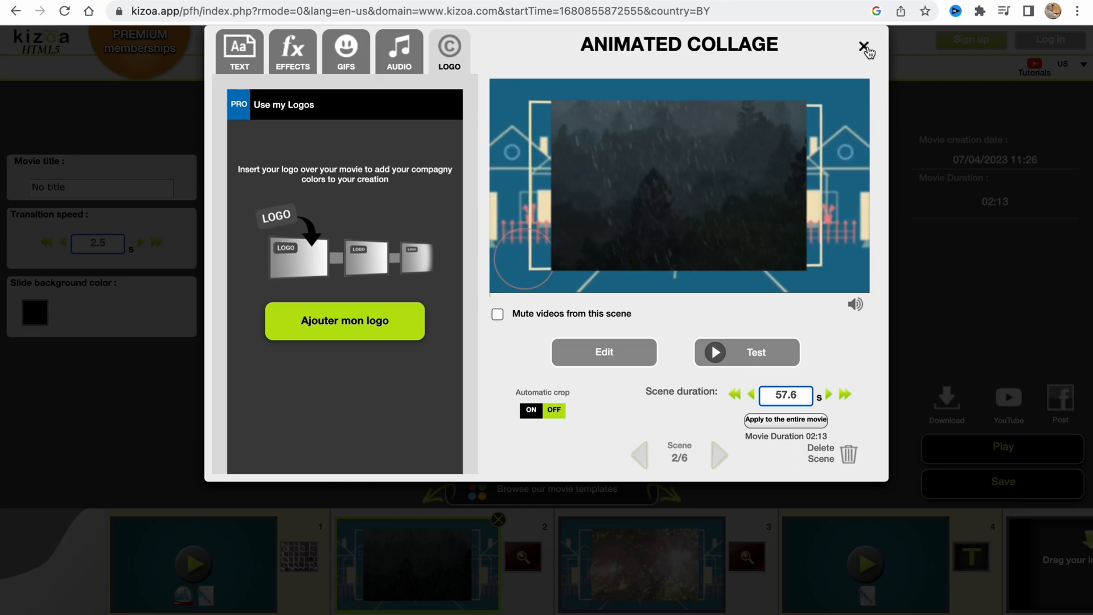
{"action": "left_click", "coordinate": [864, 47]}
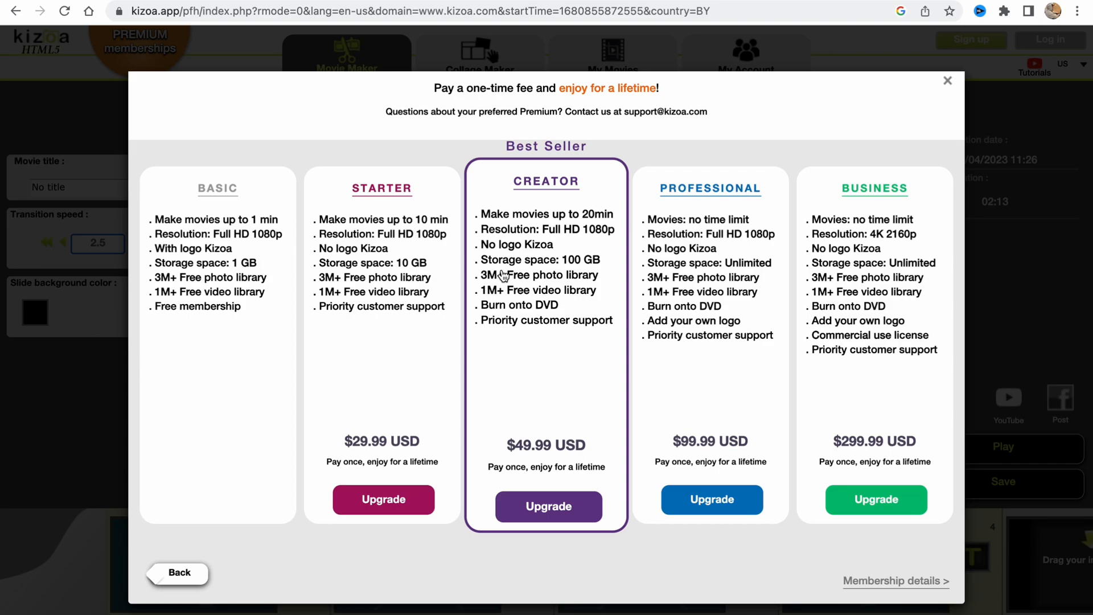
Dismiss the premium pricing popup to return to the For Sale scene strip.
{"action": "left_click", "coordinate": [948, 80]}
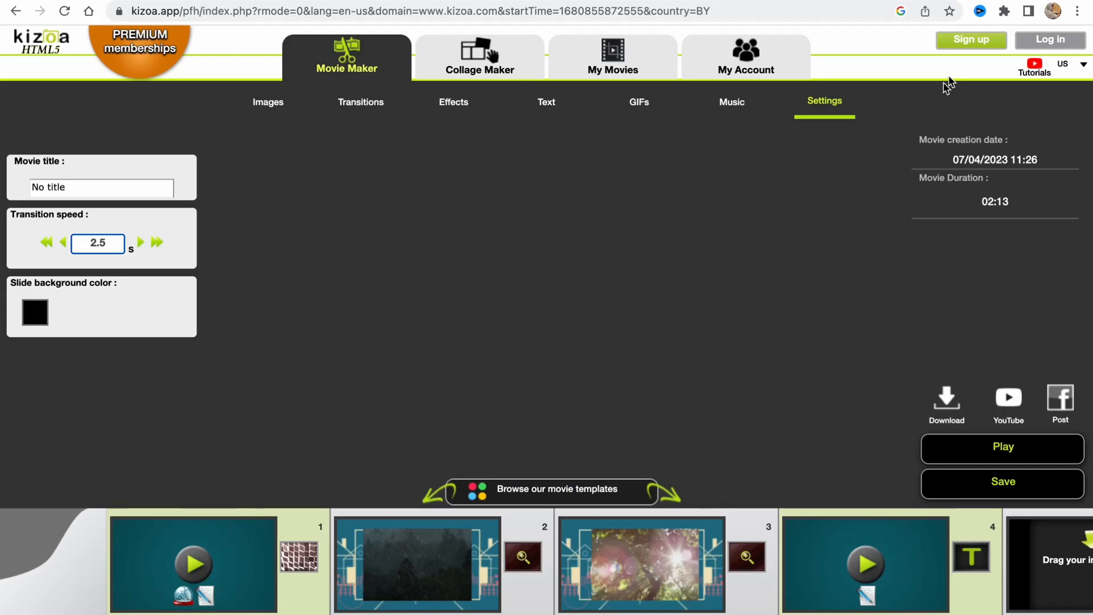
{"action": "mouse_move", "coordinate": [666, 253]}
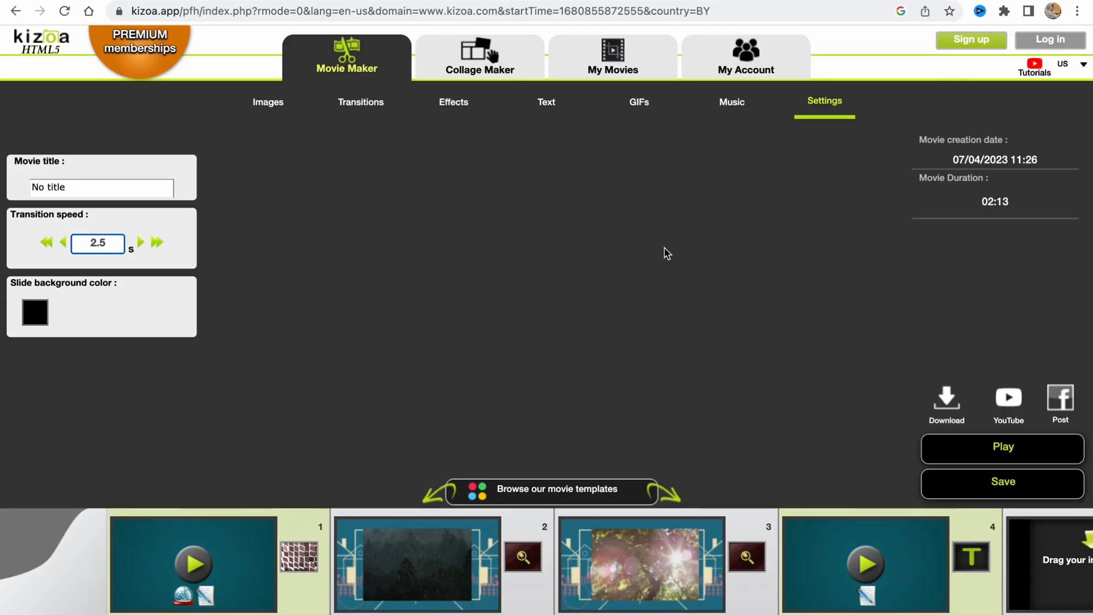
{"action": "mouse_move", "coordinate": [673, 266]}
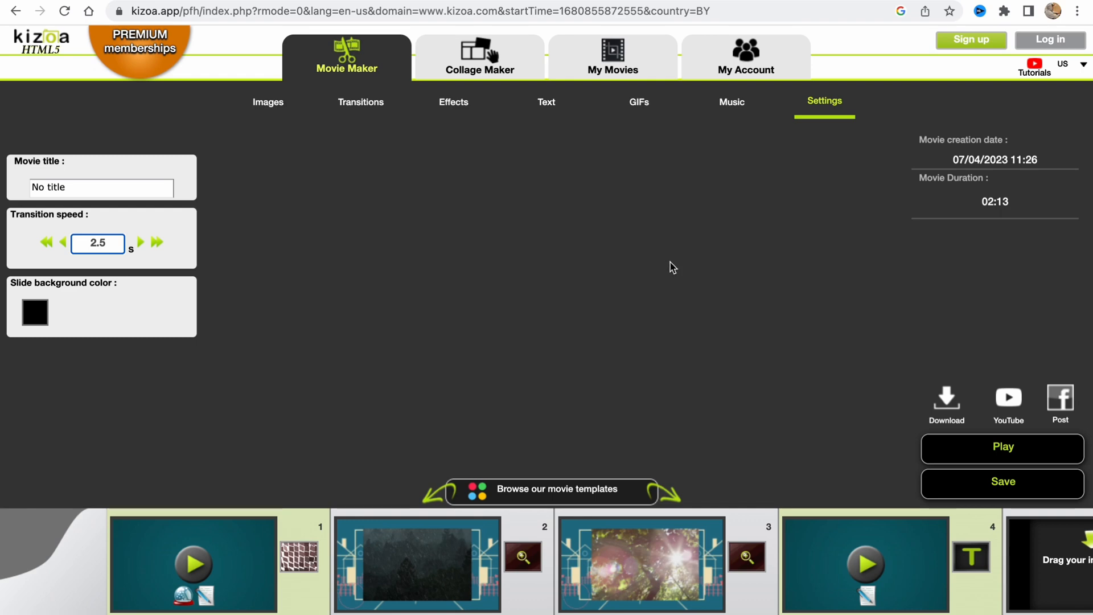
{"action": "mouse_move", "coordinate": [679, 265]}
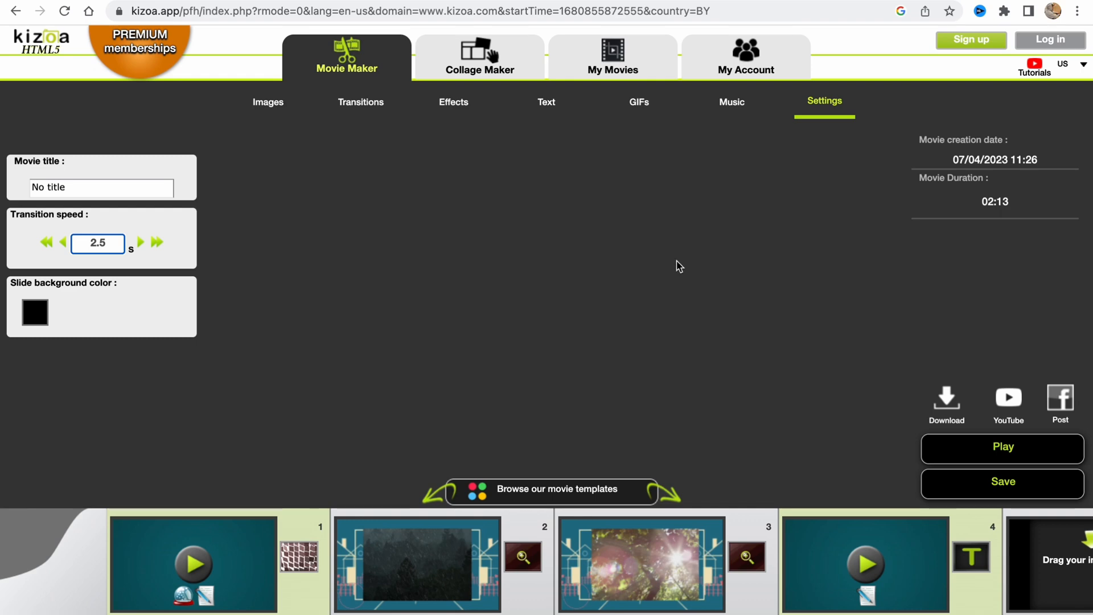